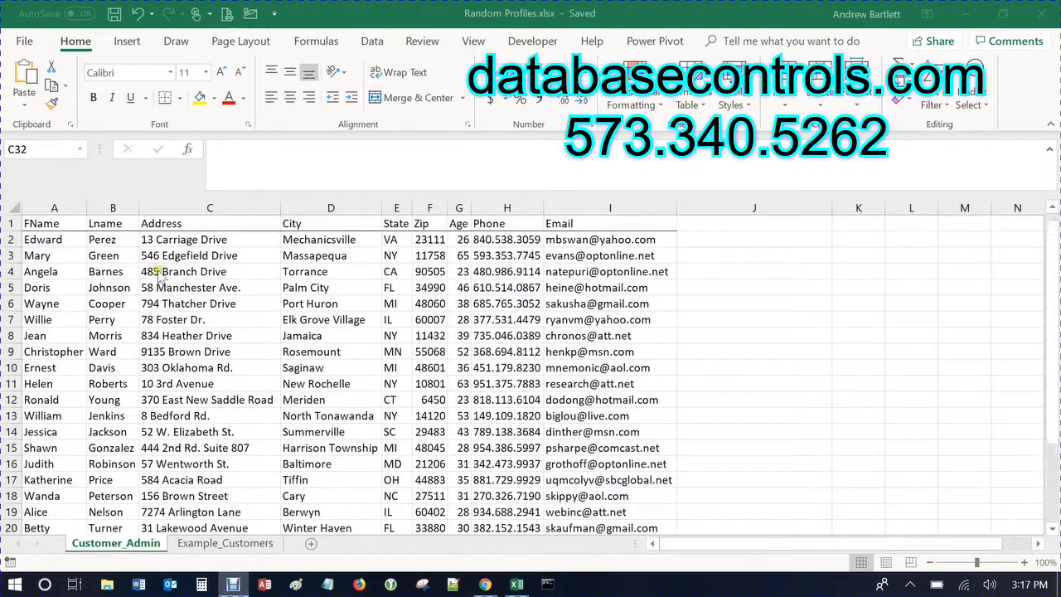
# Step: Bring up the Example_Customers sheet of Random Profiles.xlsx with its FName-through-Email headers
pyautogui.scroll(-3)
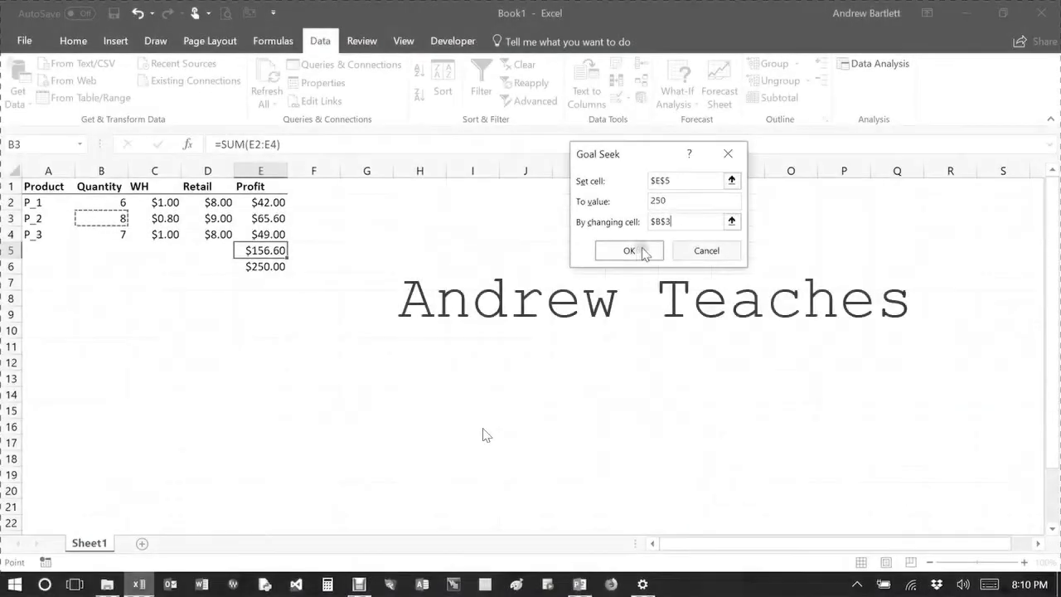
pyautogui.click(631, 250)
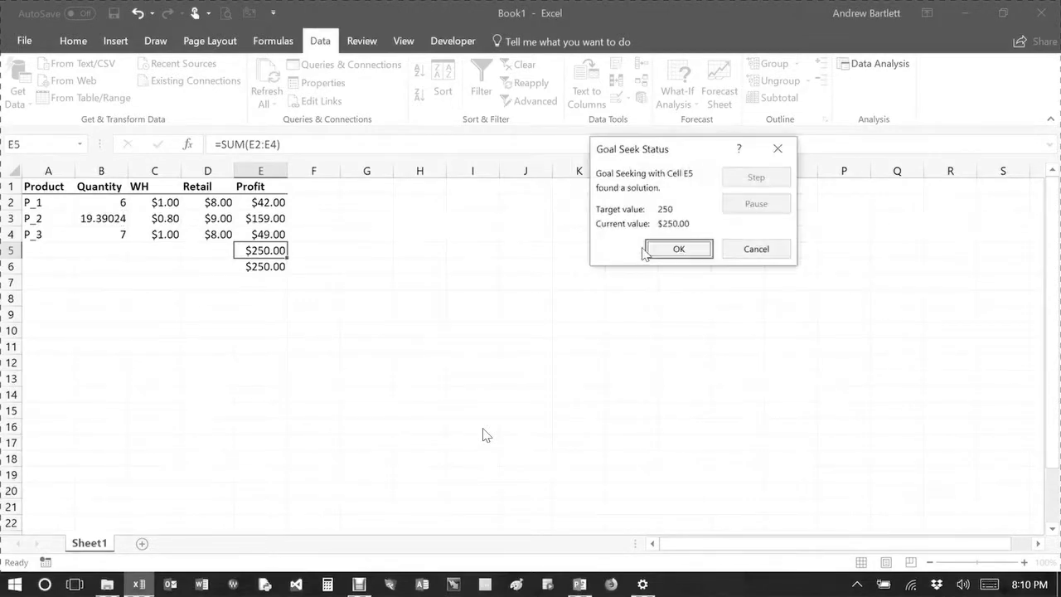
pyautogui.moveTo(297, 207)
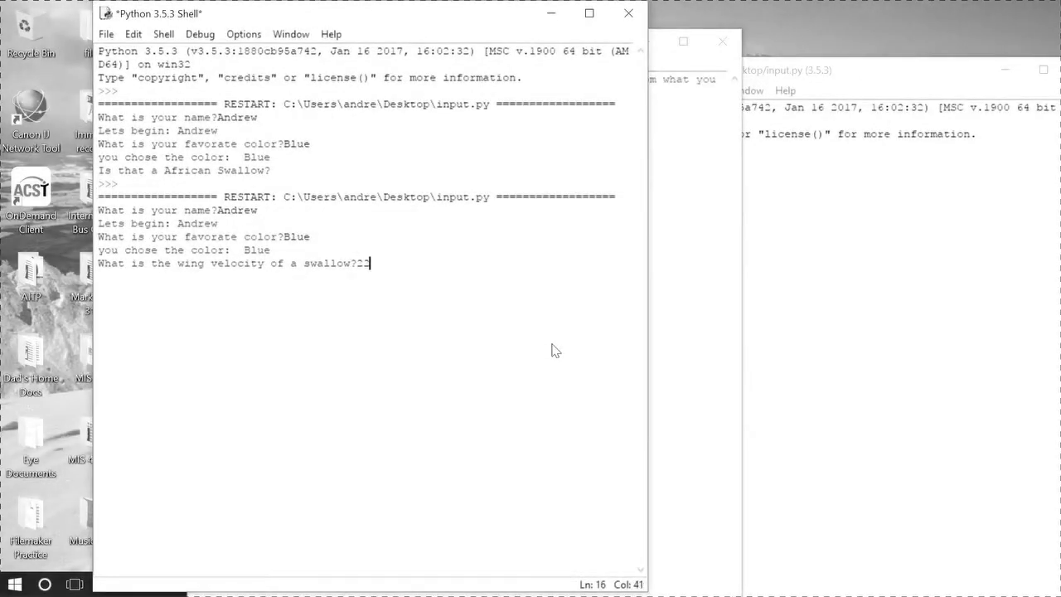
pyautogui.write('.3')
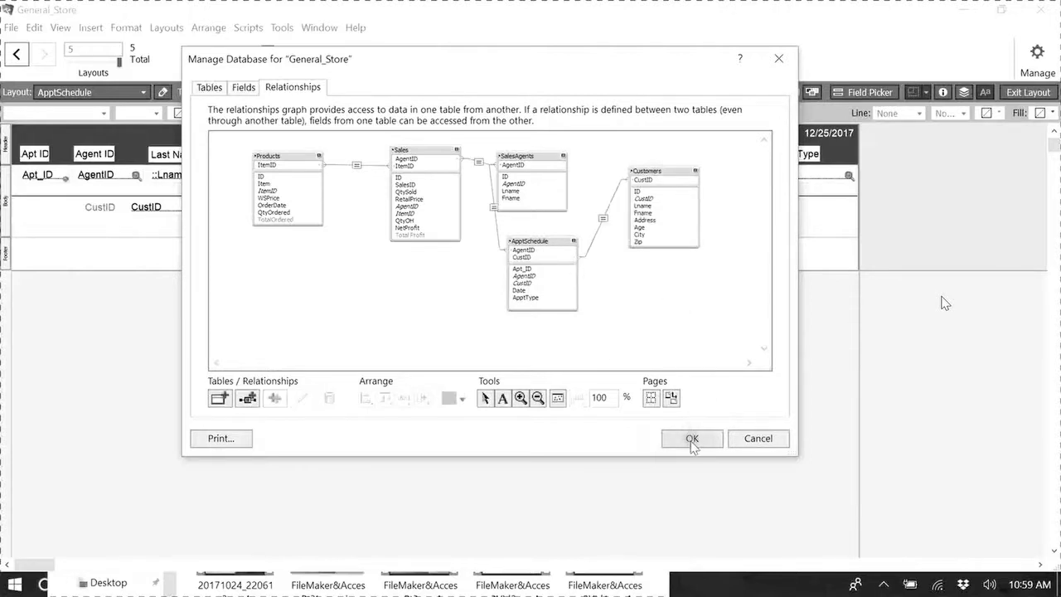
pyautogui.click(693, 438)
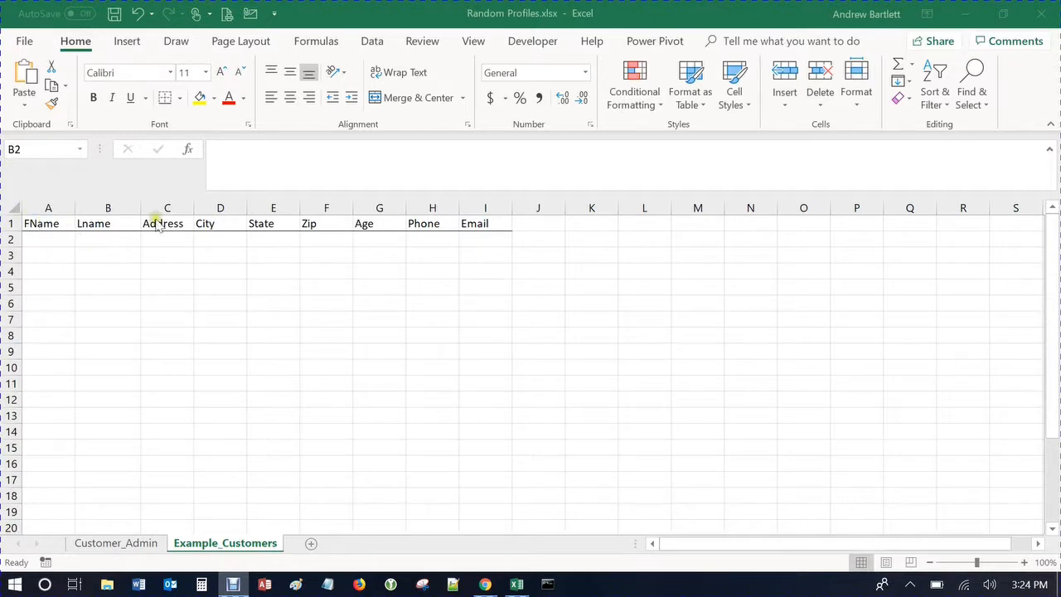
# Step: Select cell A2 under FName and switch over to the browser
pyautogui.click(431, 222)
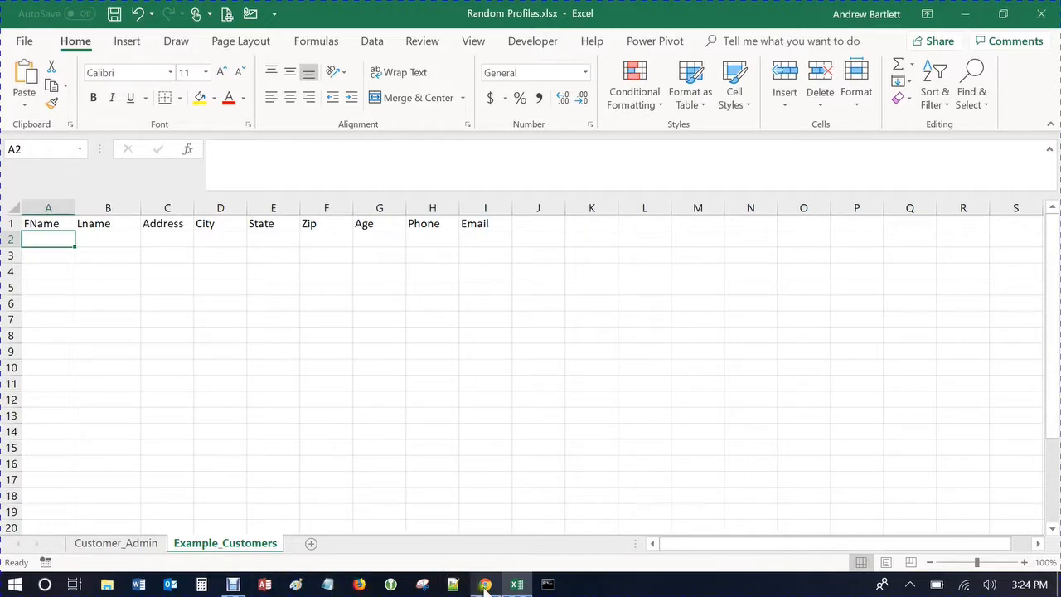
pyautogui.click(485, 583)
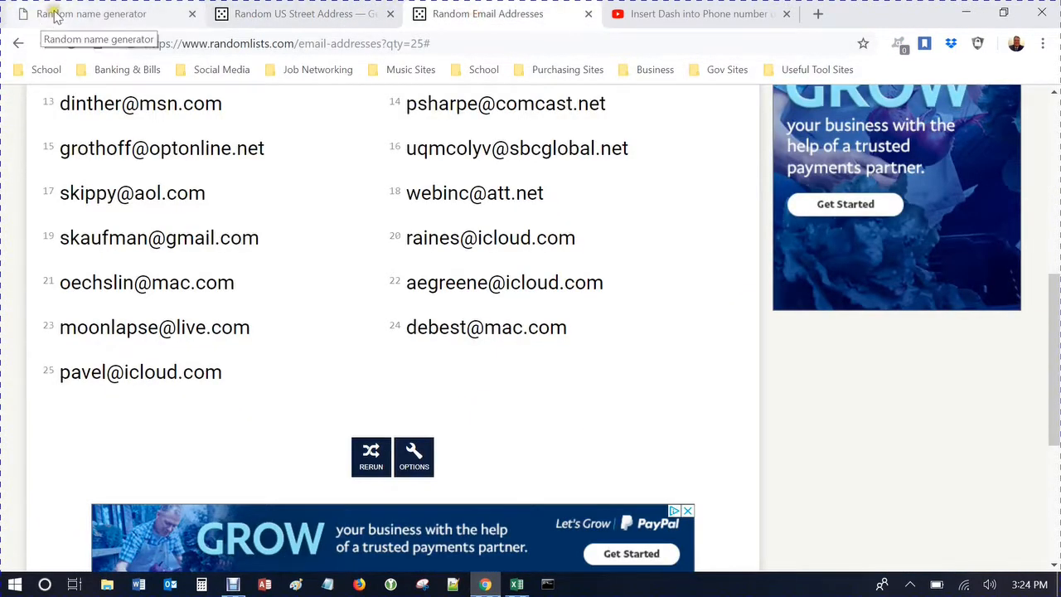
# Step: Generate 25 random names on Random Name Generator, copy the list and paste it into A2
pyautogui.click(91, 14)
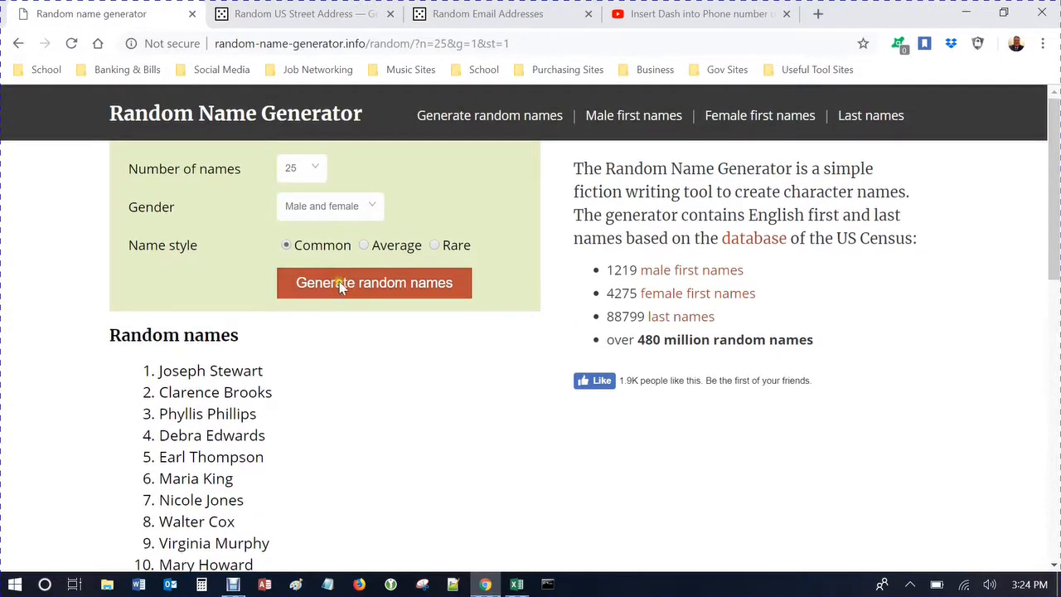
pyautogui.click(374, 282)
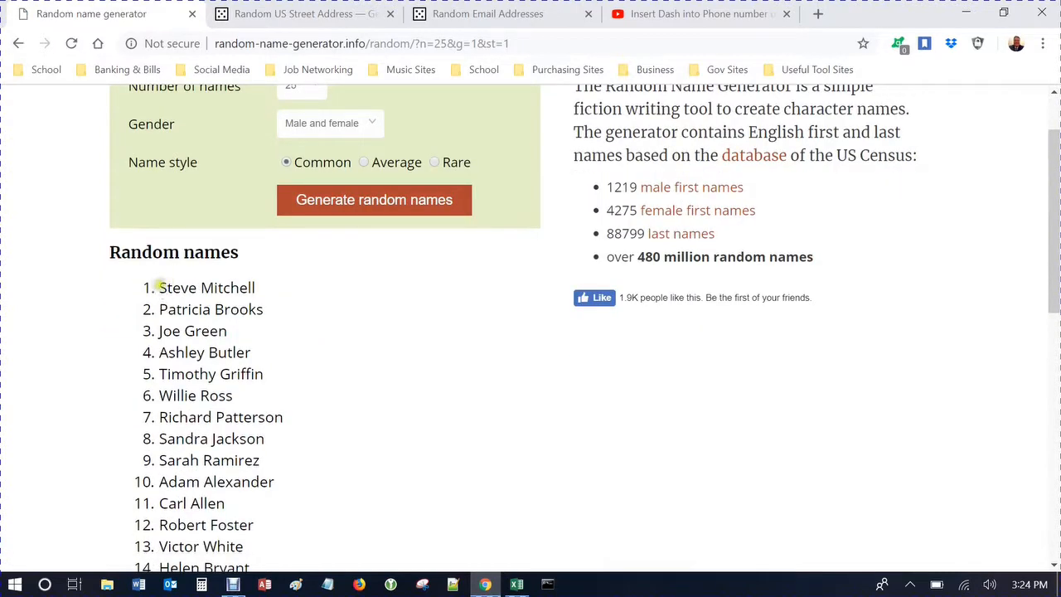
pyautogui.moveTo(159, 288); pyautogui.dragTo(231, 311)
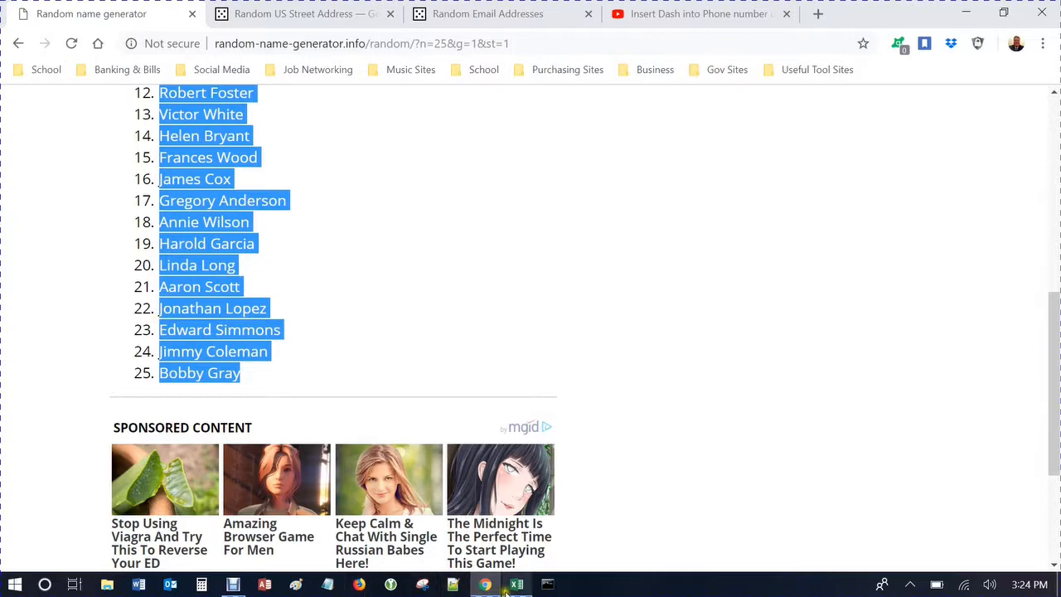
pyautogui.click(516, 584)
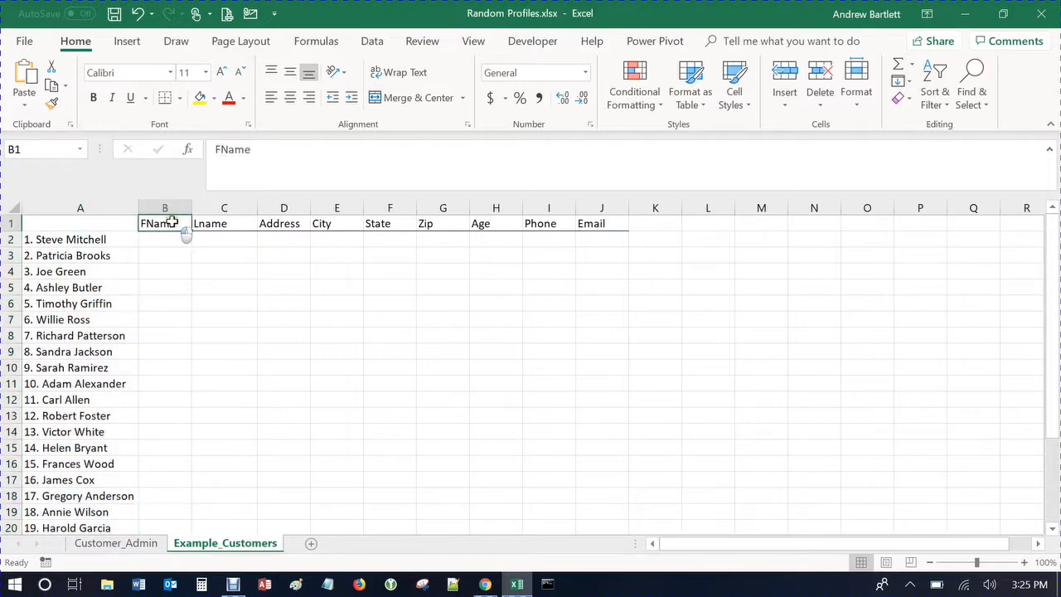
# Step: Move FName after Lname and Flash Fill last names and first names (Mit…, Steve, patricia)
pyautogui.moveTo(165, 222); pyautogui.dragTo(222, 268)
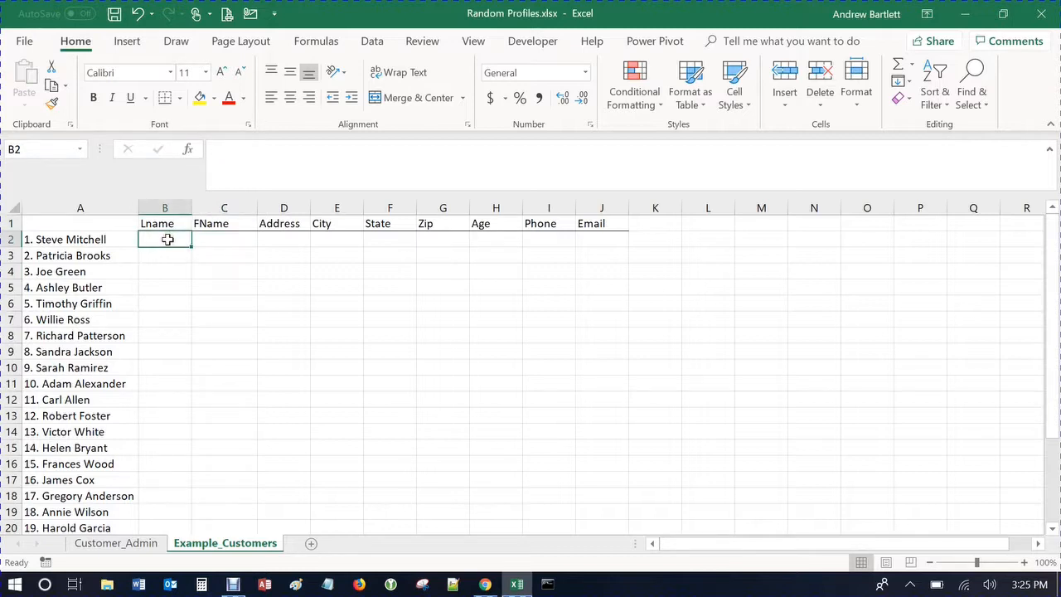
pyautogui.write('Mitchell')
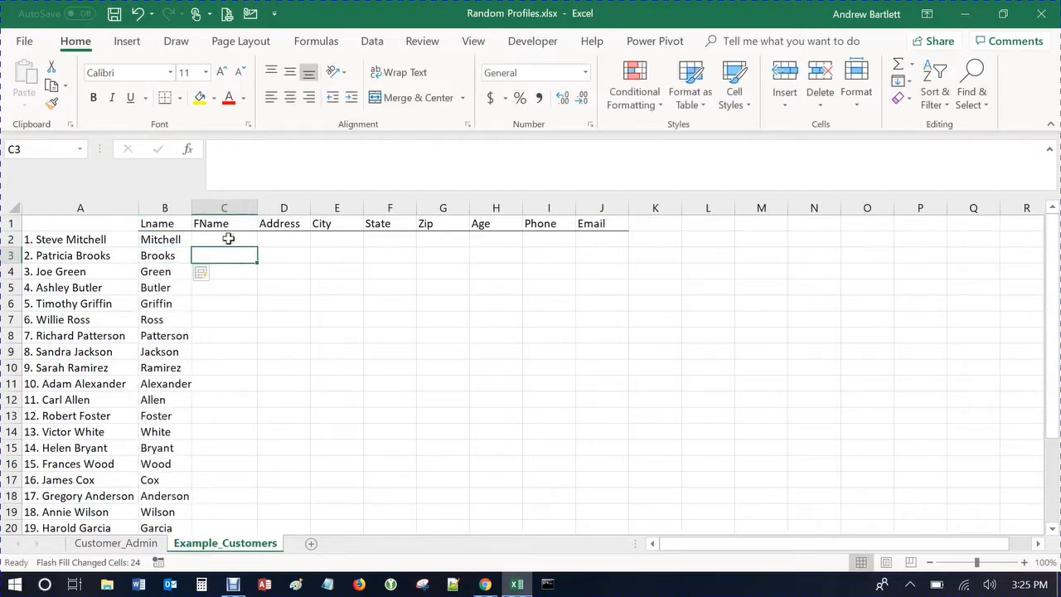
pyautogui.click(226, 239)
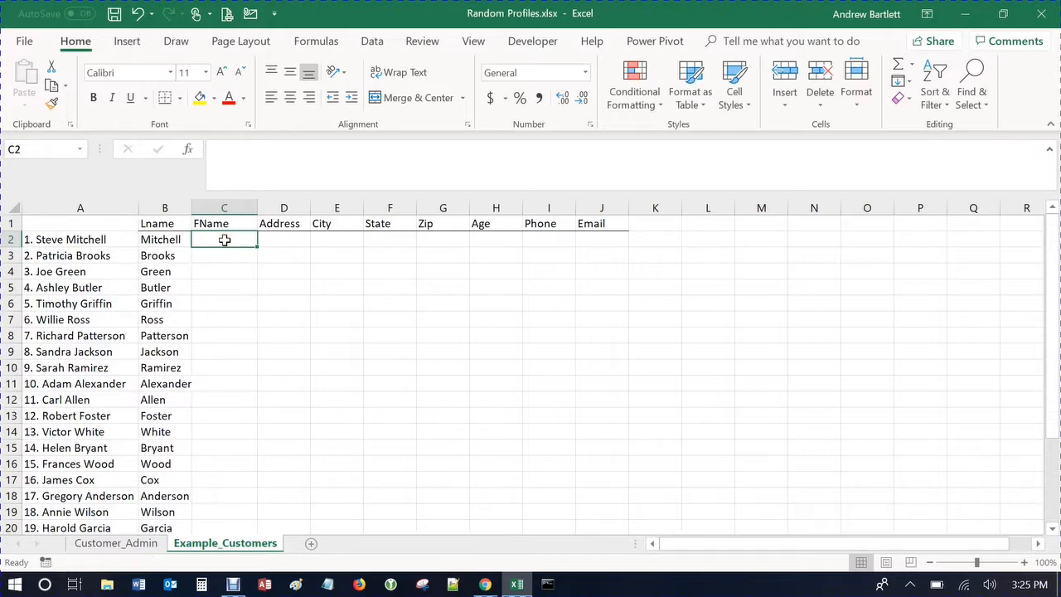
pyautogui.write('Steve')
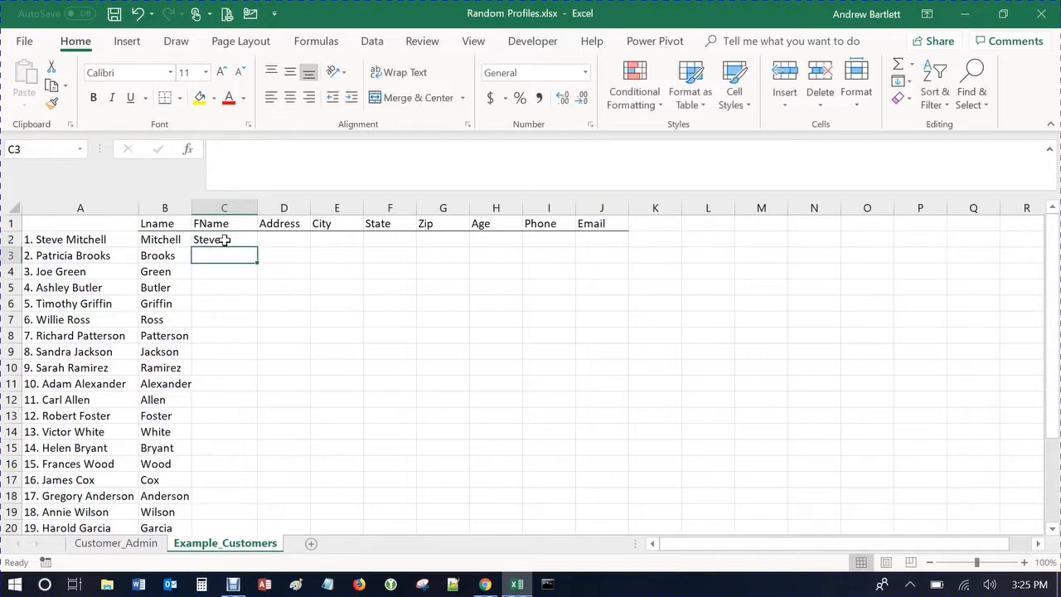
pyautogui.write('patricia')
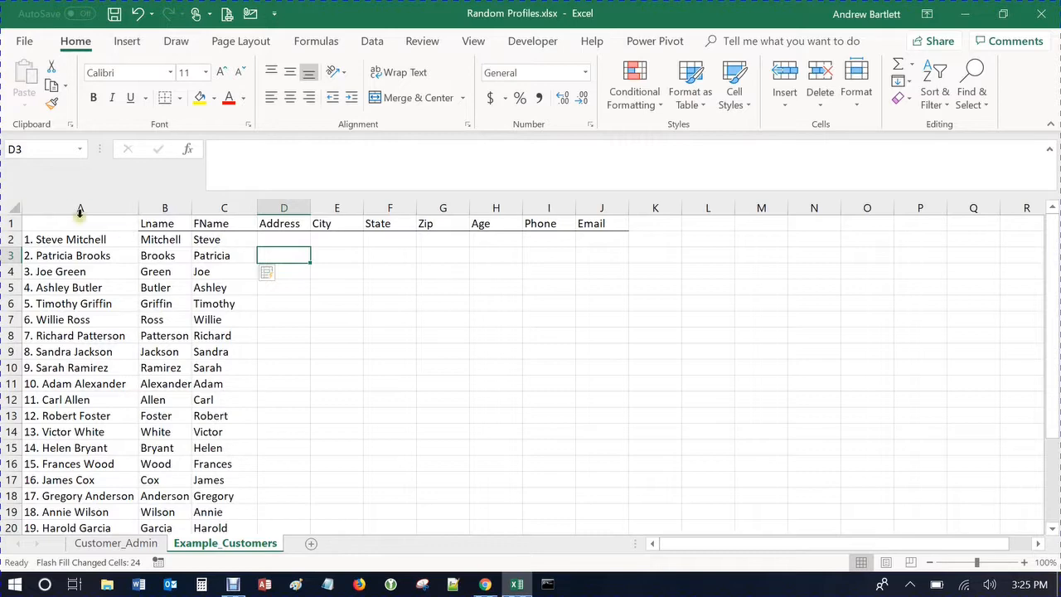
# Step: Delete the column of original numbered names and select the first Address cell
pyautogui.rightClick(80, 208)
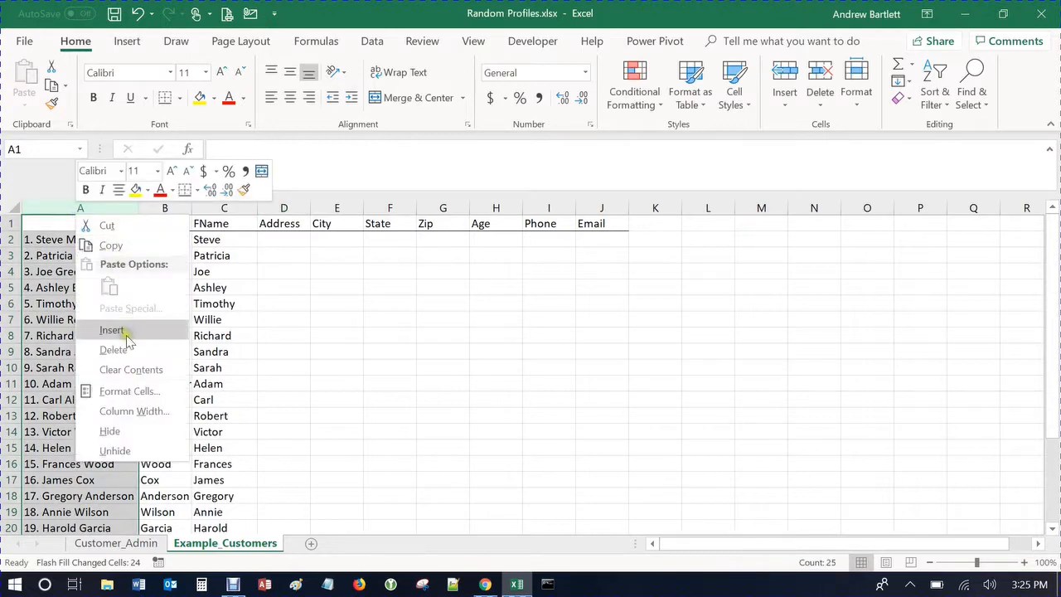
pyautogui.click(113, 330)
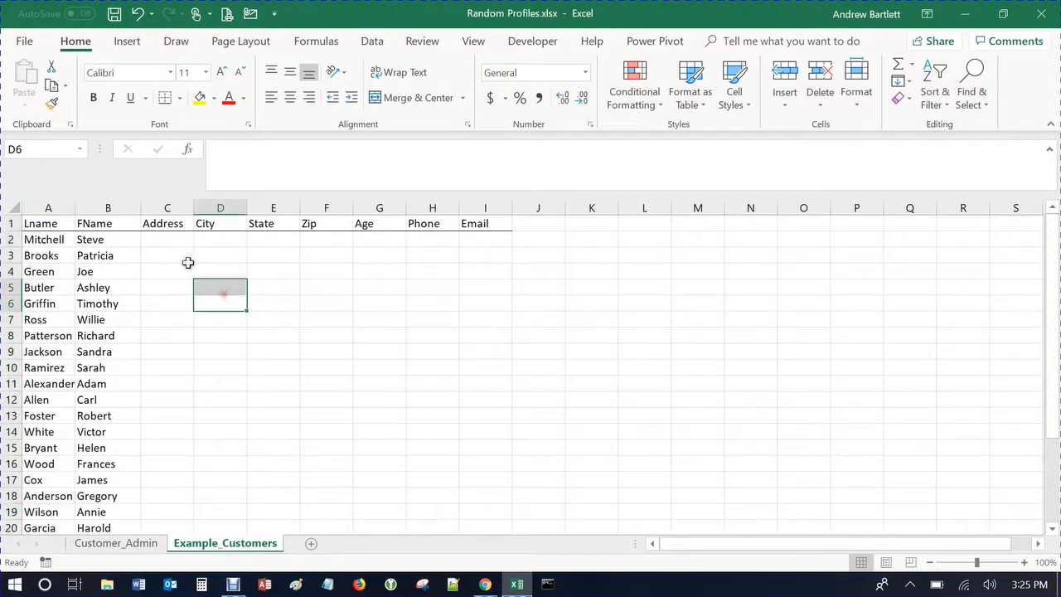
pyautogui.click(166, 239)
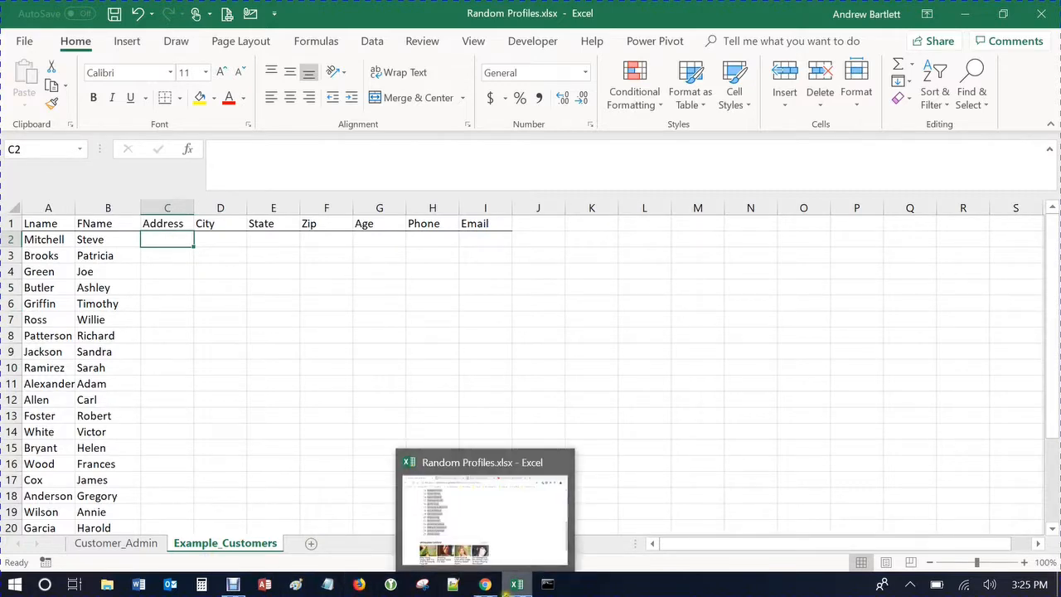
# Step: Generate 25 random US street addresses on randomlists.com, copy them all and return to Excel
pyautogui.click(484, 583)
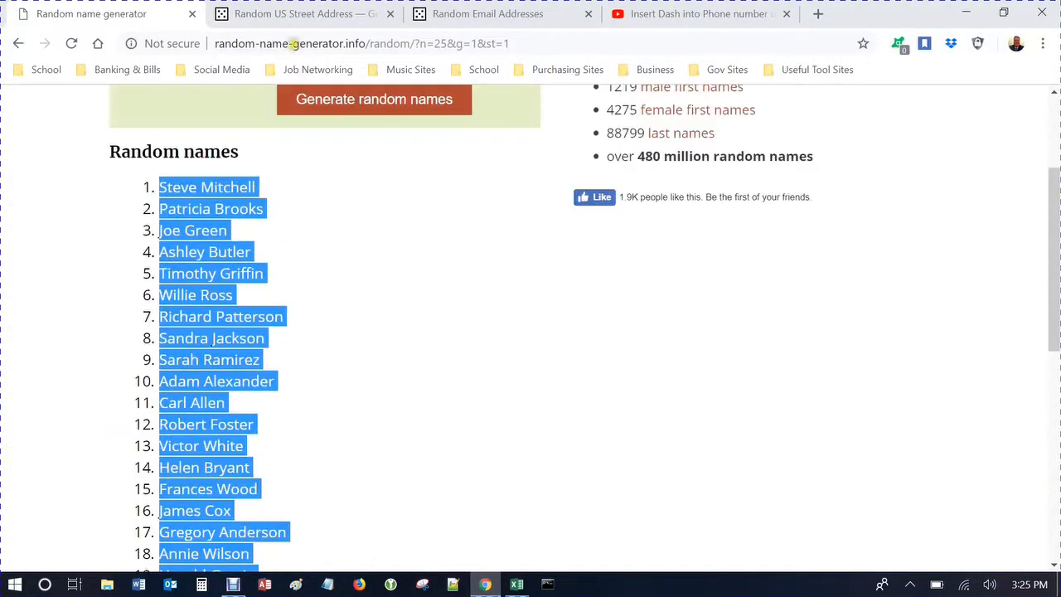
pyautogui.click(305, 13)
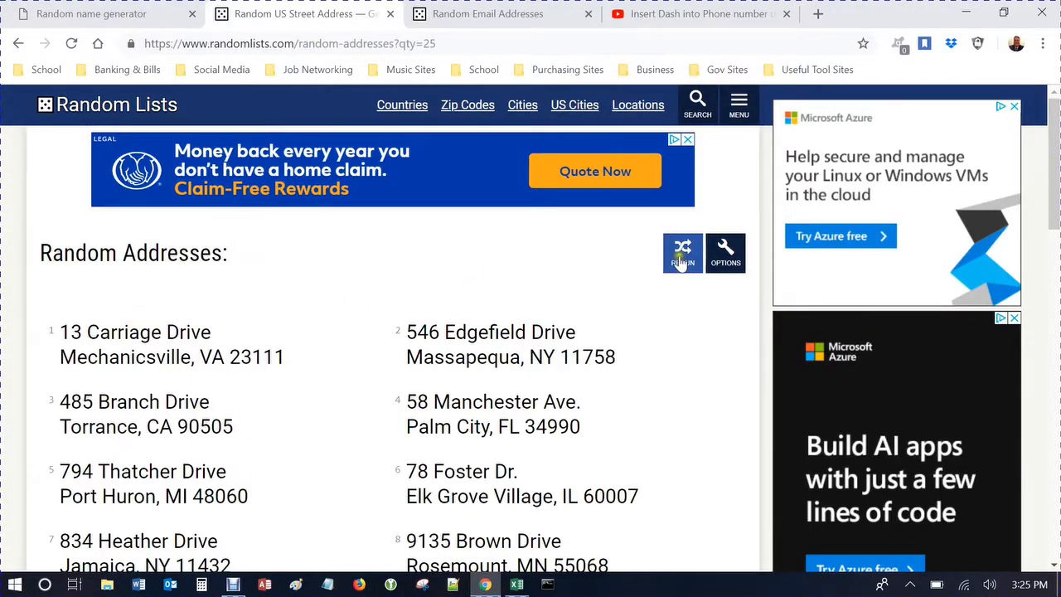
pyautogui.click(684, 252)
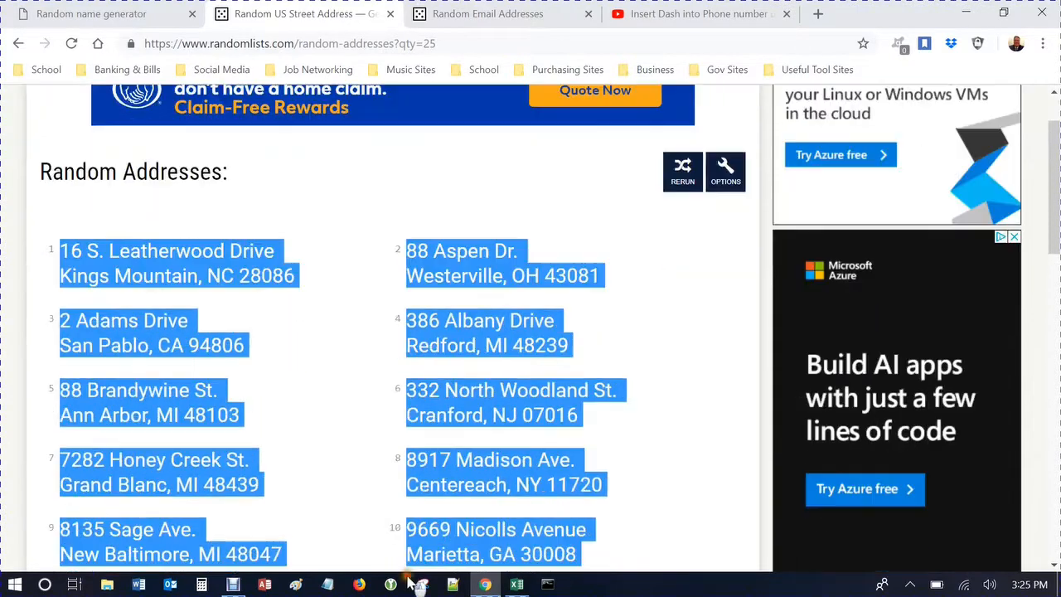
pyautogui.scroll(-3)
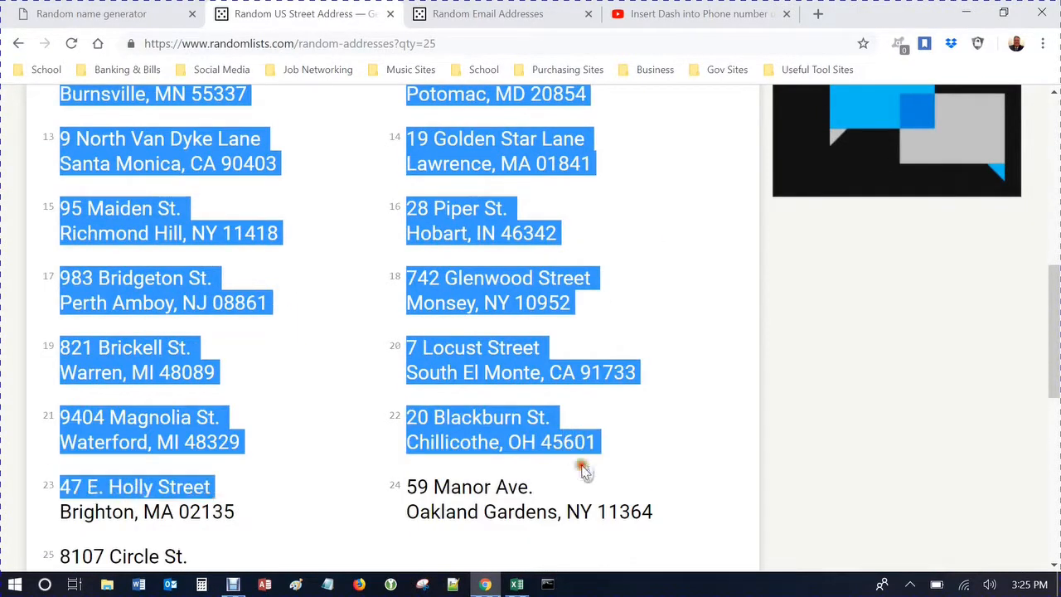
pyautogui.scroll(-3)
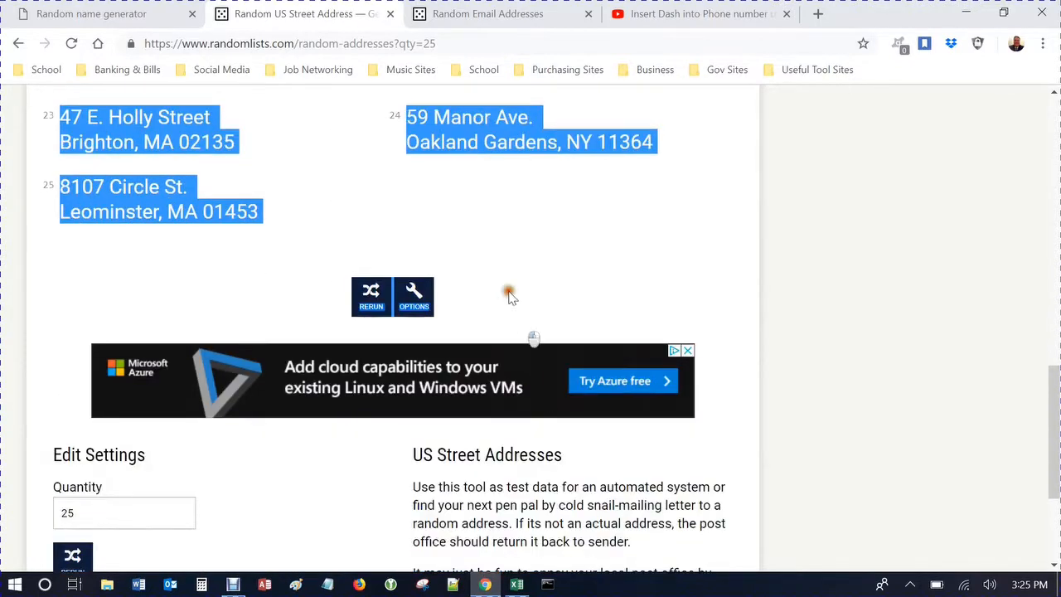
pyautogui.moveTo(323, 217)
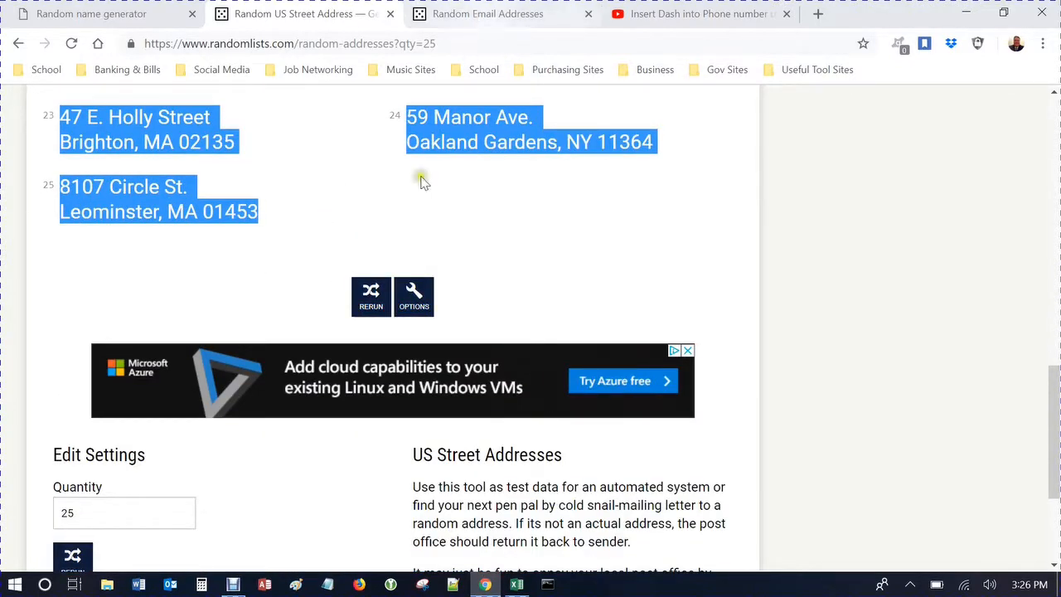
pyautogui.click(518, 584)
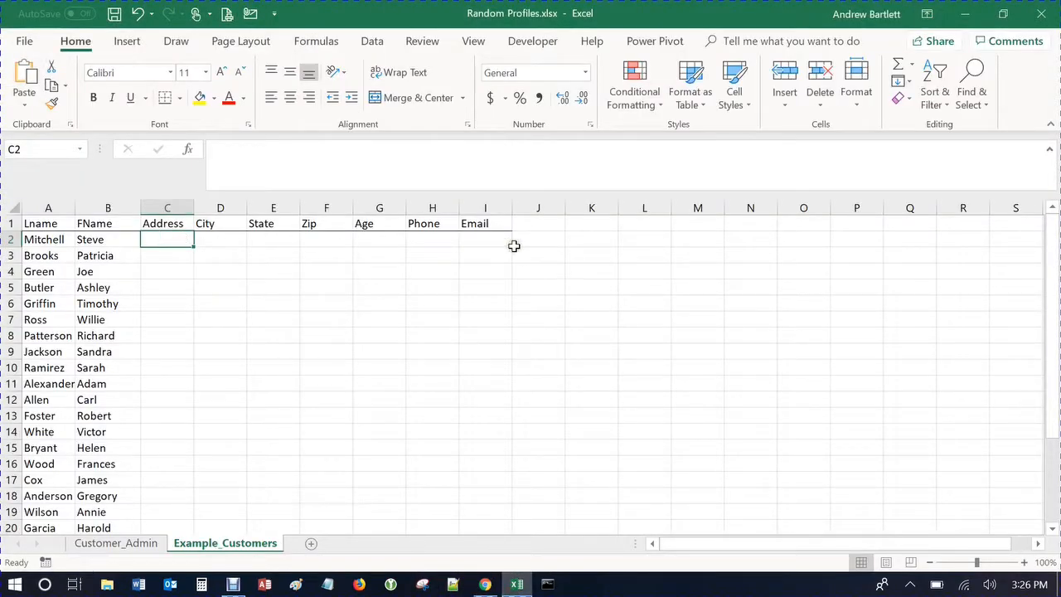
# Step: Paste the addresses and align each city-state-zip line beside its street in columns C and D
pyautogui.scroll(-3)
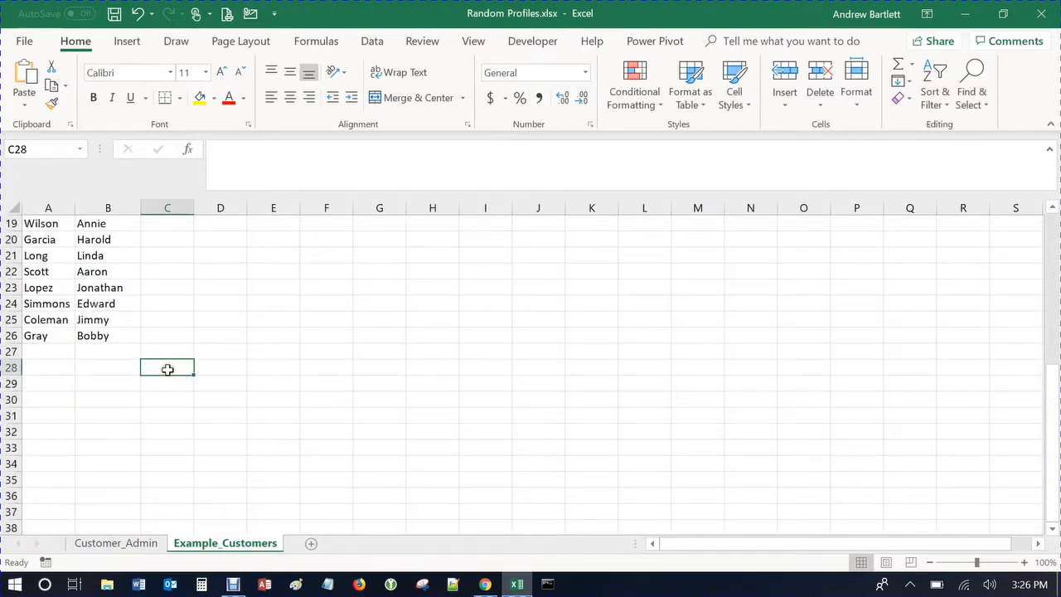
pyautogui.moveTo(279, 368)
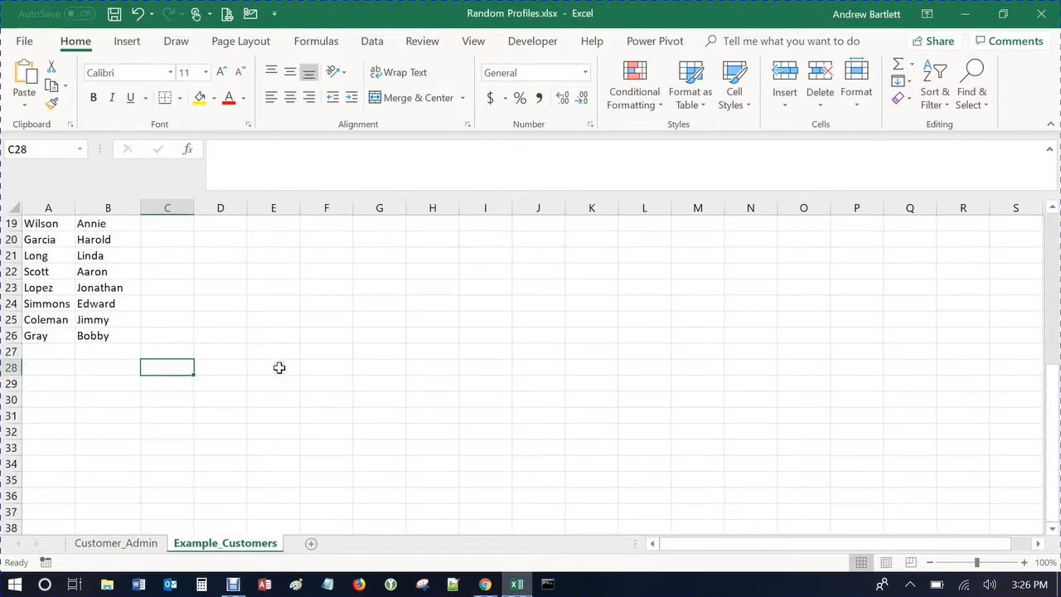
pyautogui.rightClick(166, 368)
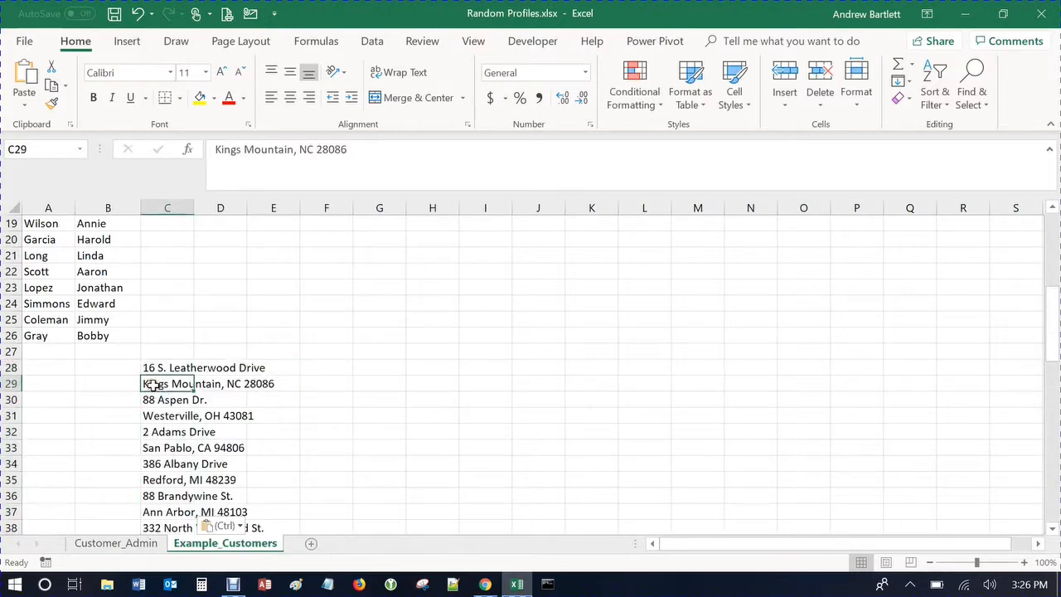
pyautogui.moveTo(166, 383); pyautogui.dragTo(272, 369)
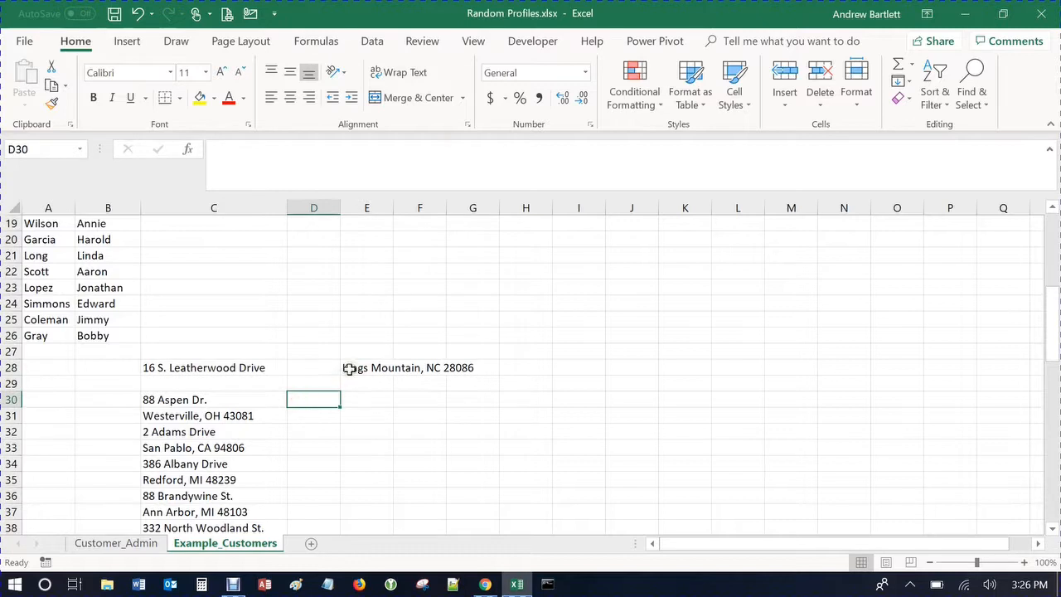
pyautogui.click(313, 369)
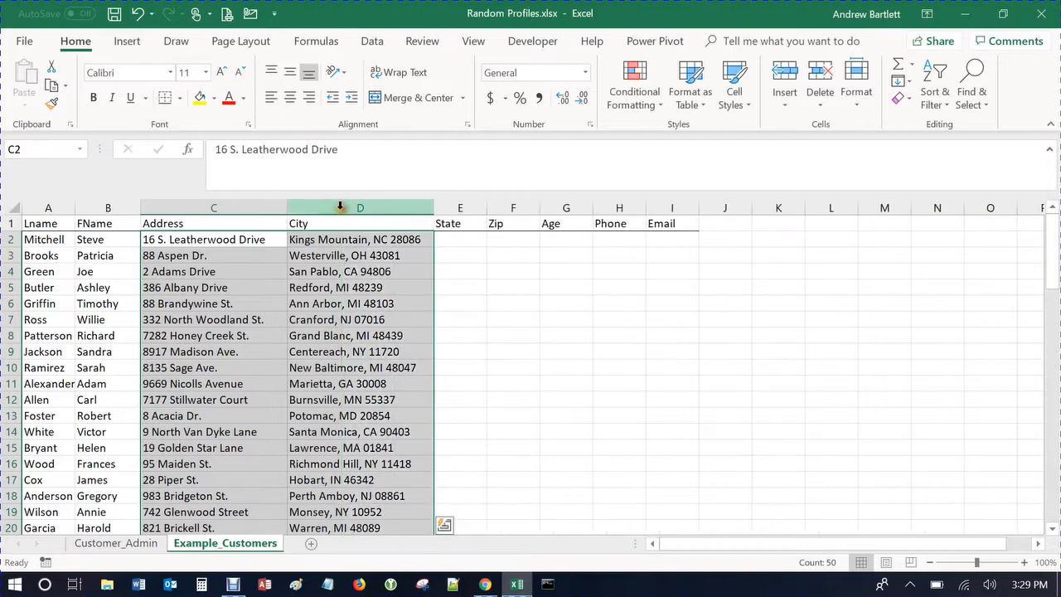
pyautogui.click(461, 287)
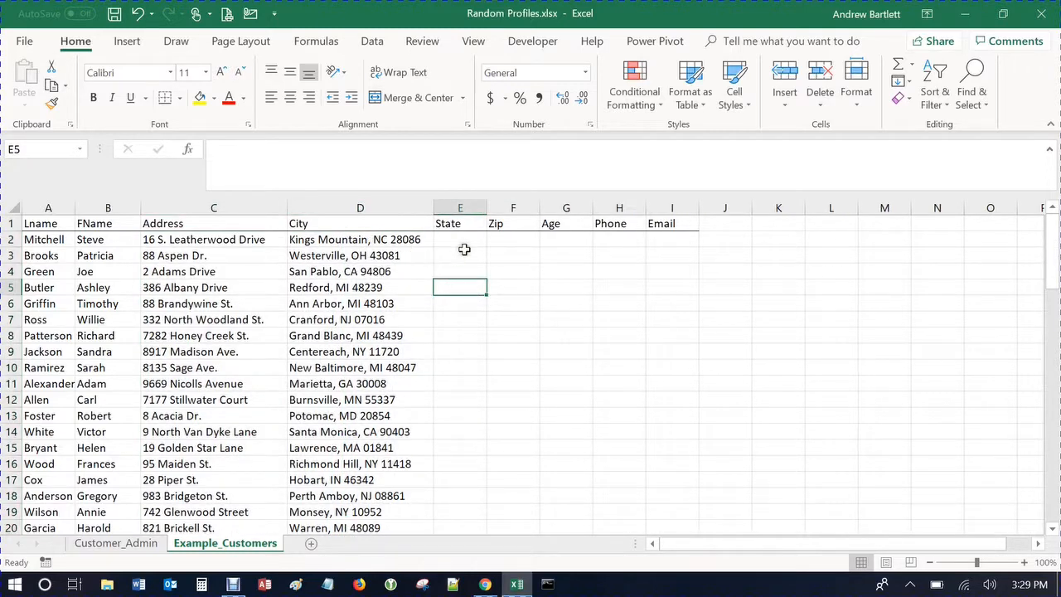
# Step: Flash Fill state codes (NC) into State and zip codes (28…, 43081) into Zip
pyautogui.click(461, 239)
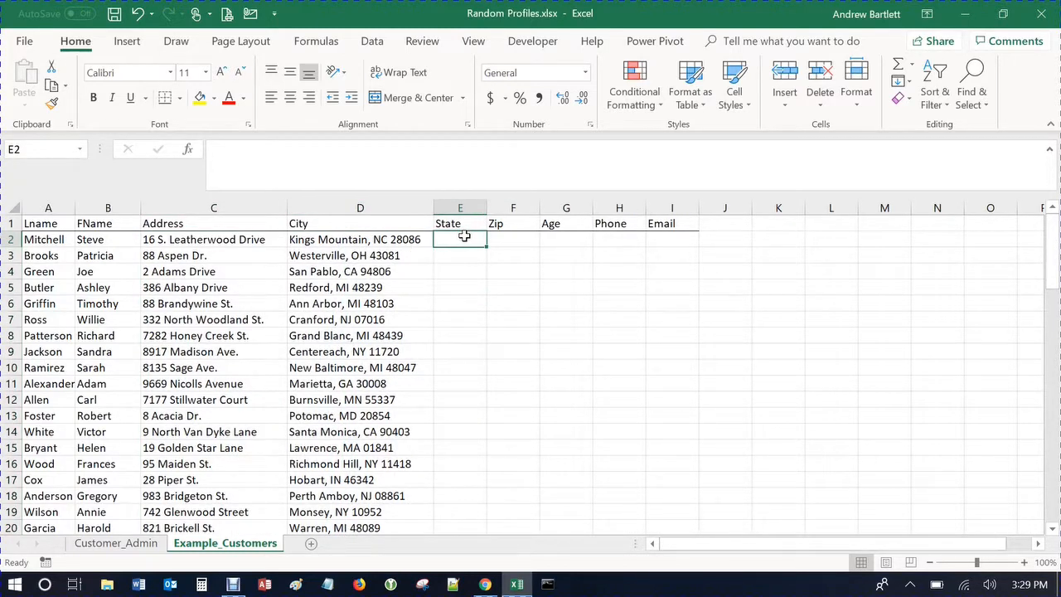
pyautogui.write('NC')
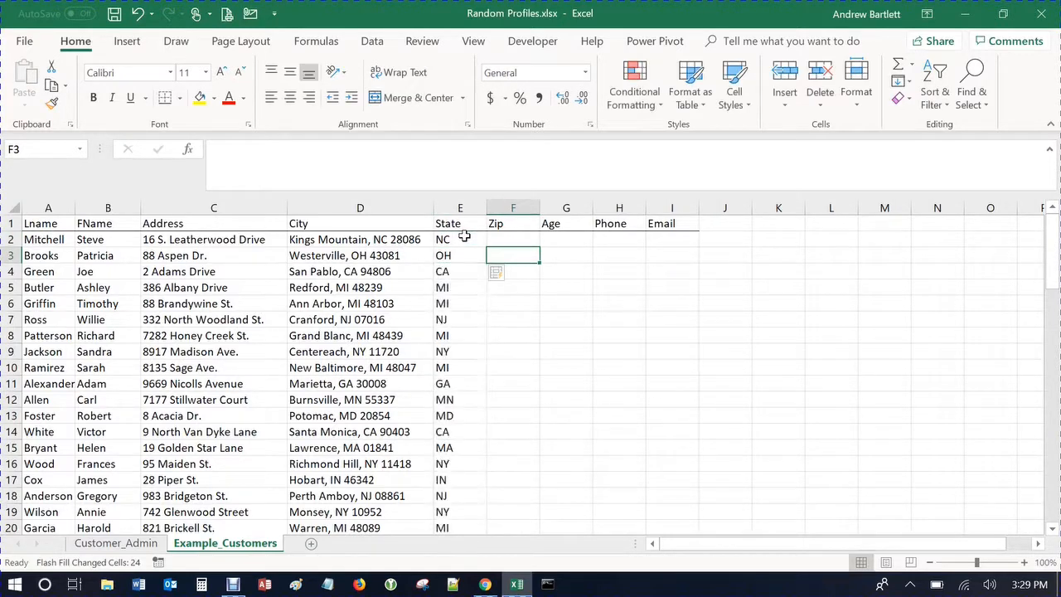
pyautogui.click(514, 239)
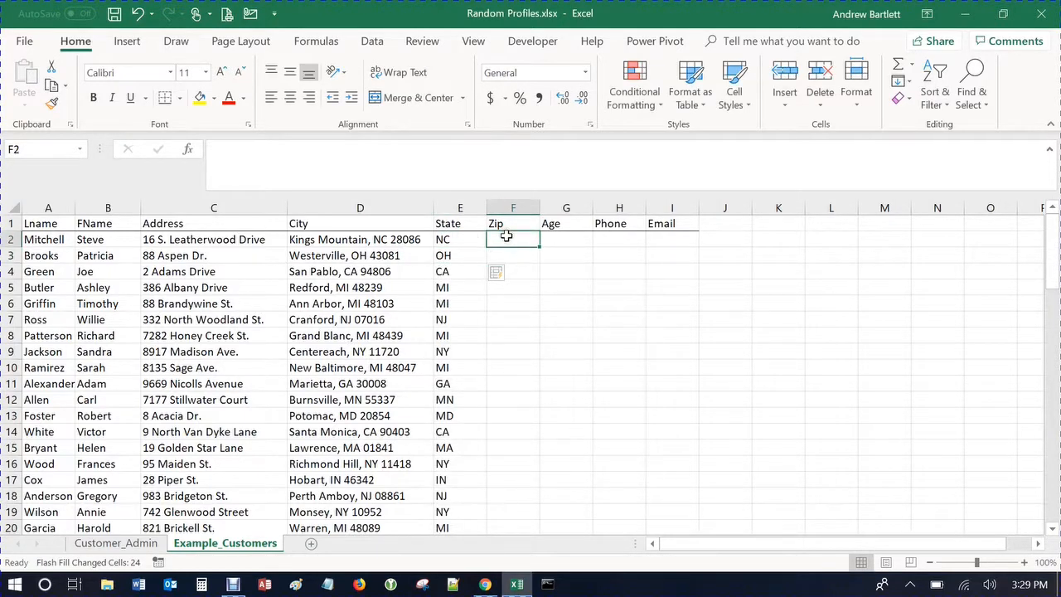
pyautogui.write('28086')
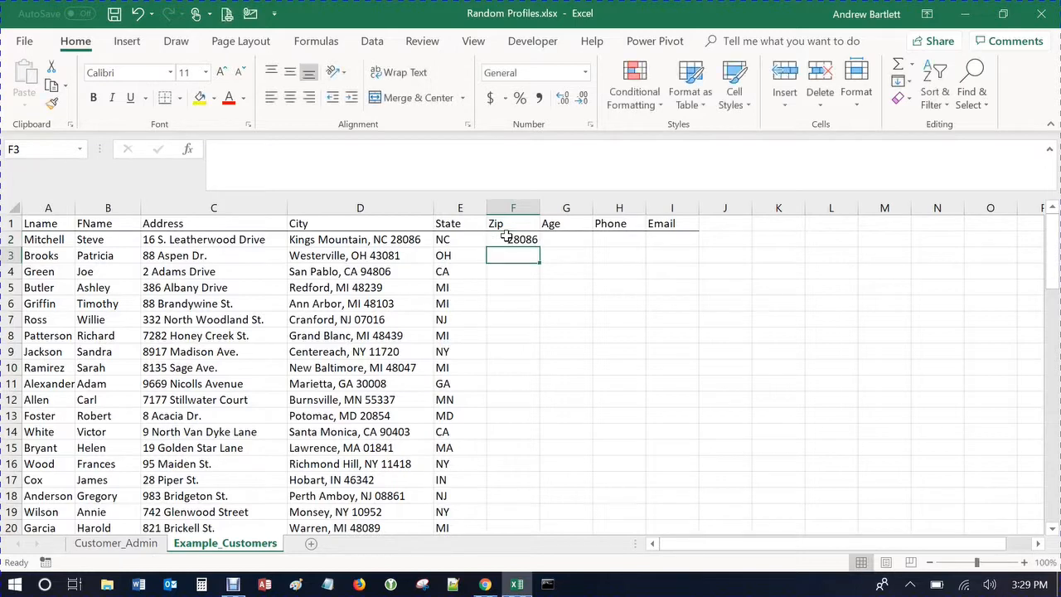
pyautogui.write('43081')
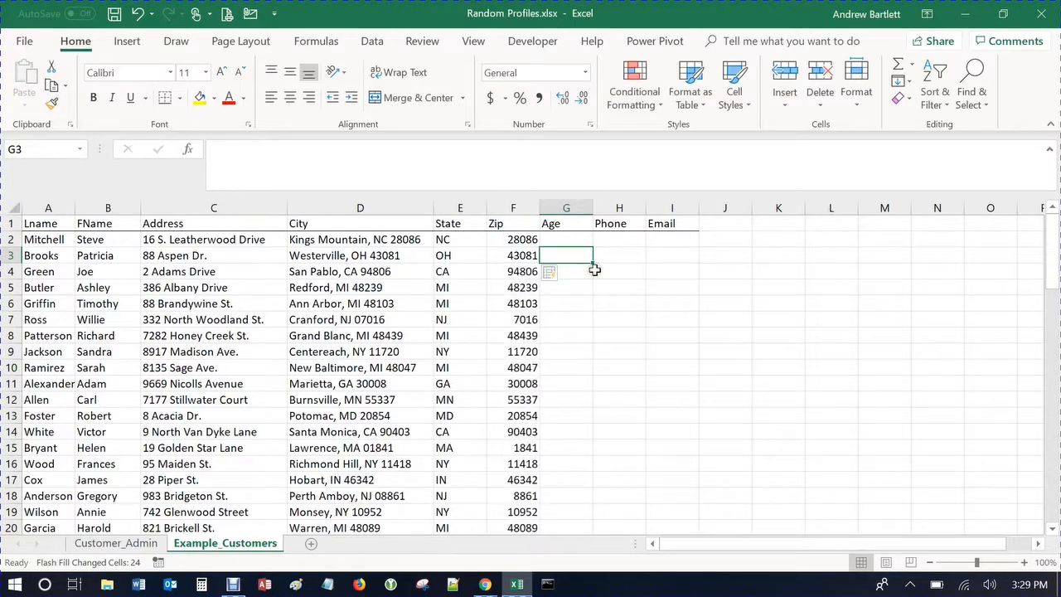
pyautogui.moveTo(380, 252)
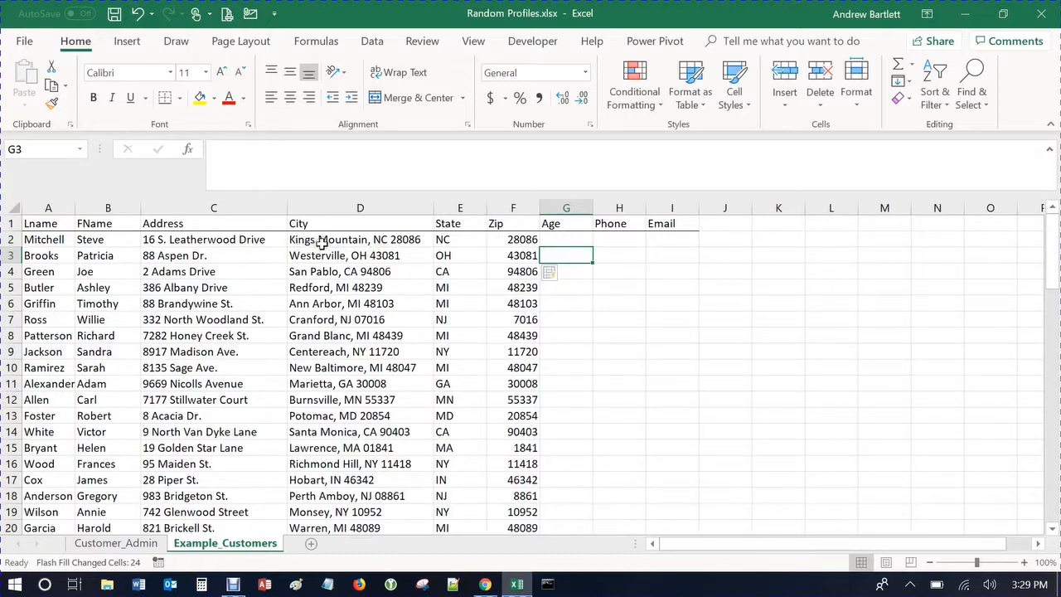
# Step: Flash Fill city names like Kings Mountain into the spare column G
pyautogui.click(567, 239)
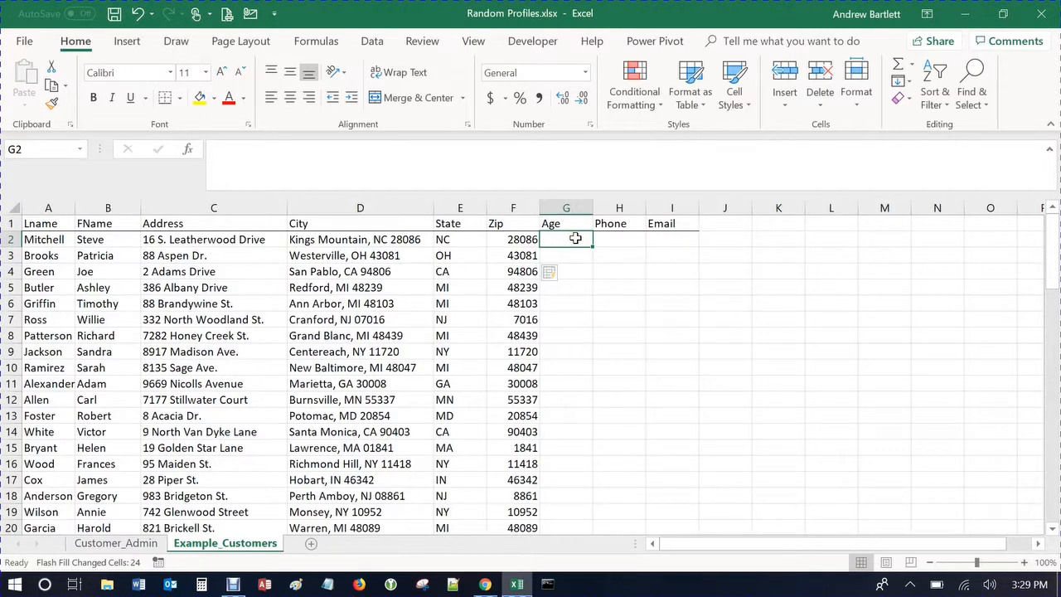
pyautogui.write('Kings')
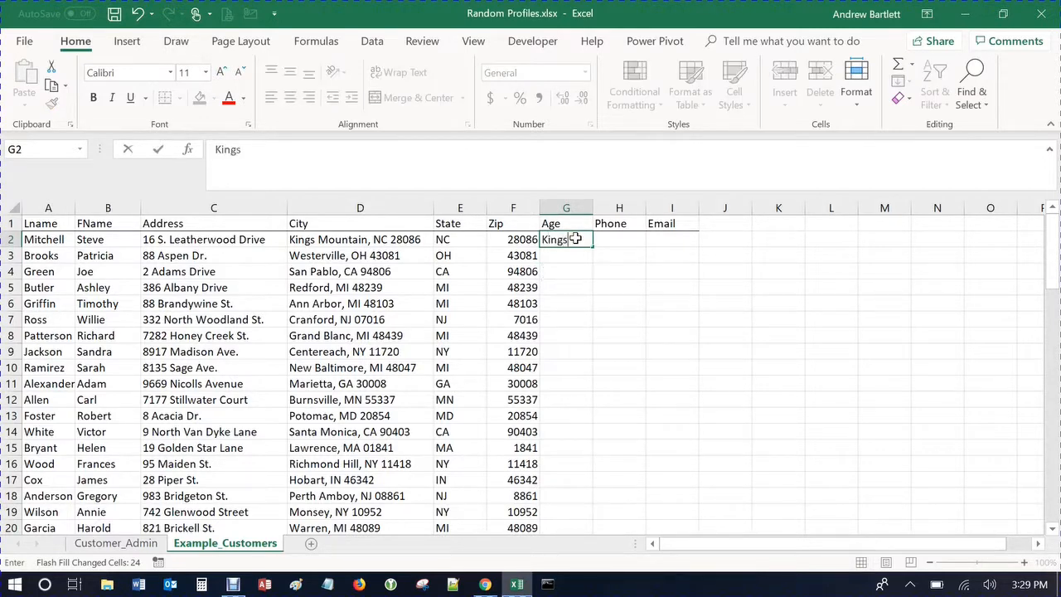
pyautogui.write('Mountain')
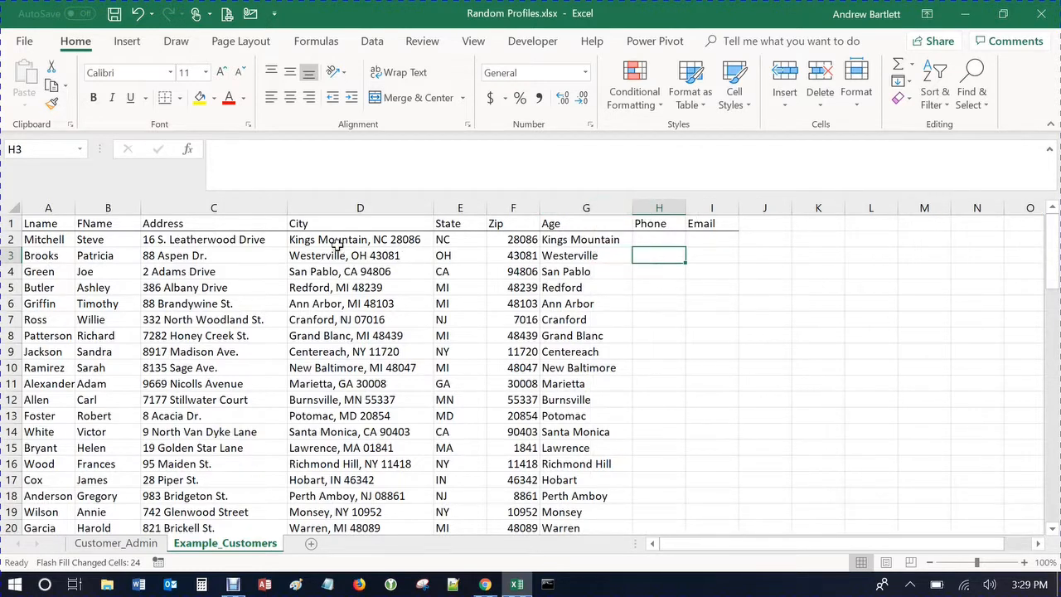
# Step: Move the extracted city names over the combined lines in the City column
pyautogui.click(360, 239)
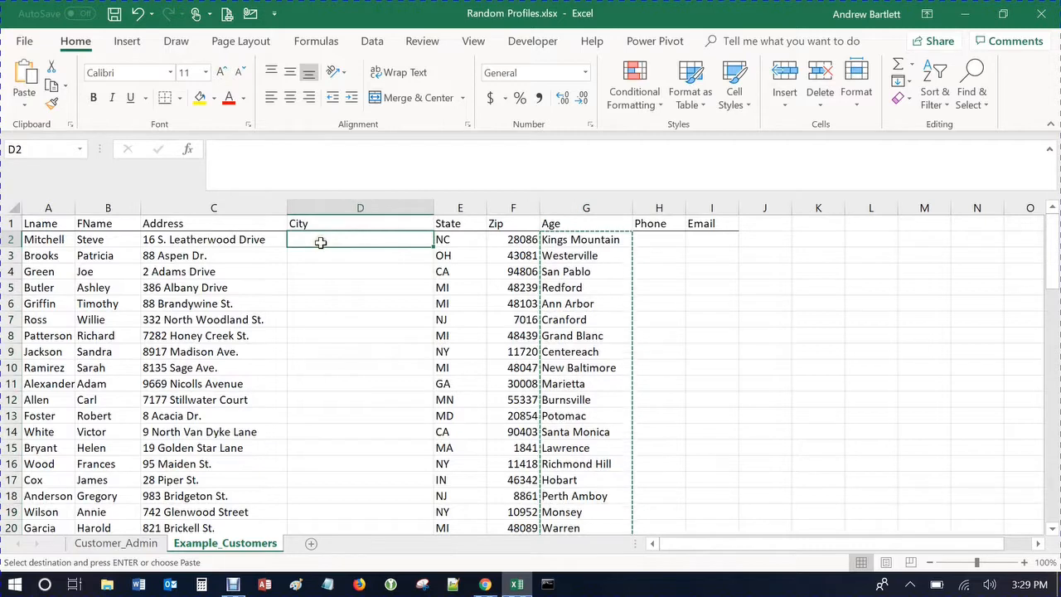
pyautogui.click(587, 239)
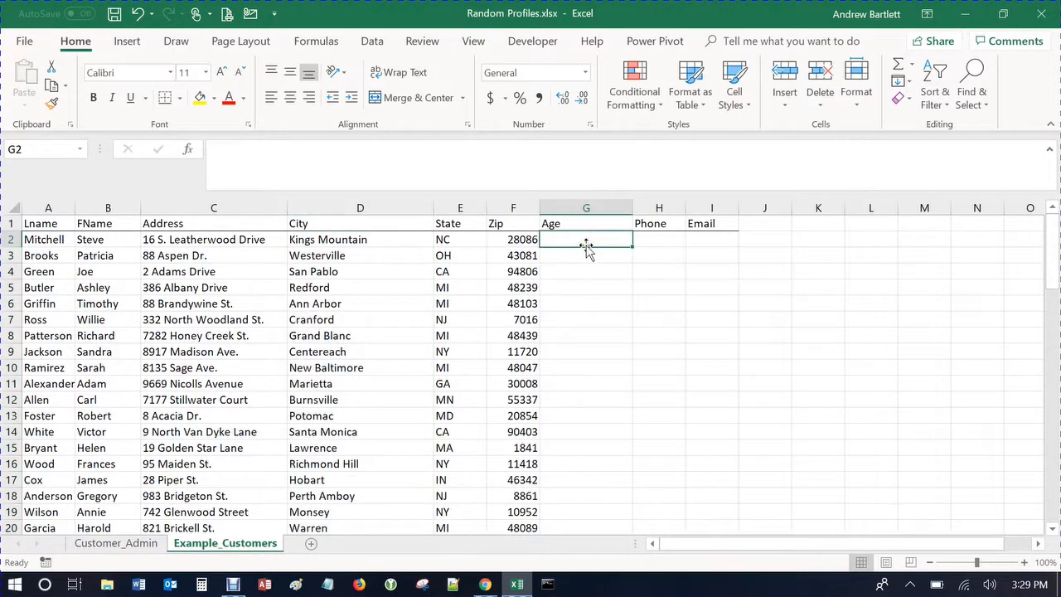
# Step: Enter a RANDBETWEEN(23,65) formula to generate a random age
pyautogui.write('=')
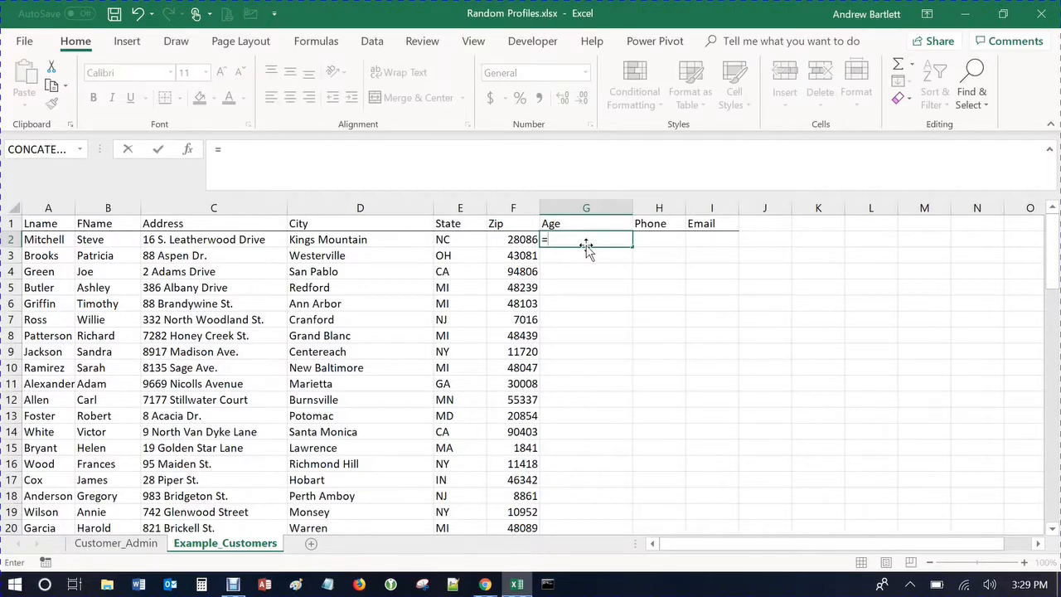
pyautogui.write('rand')
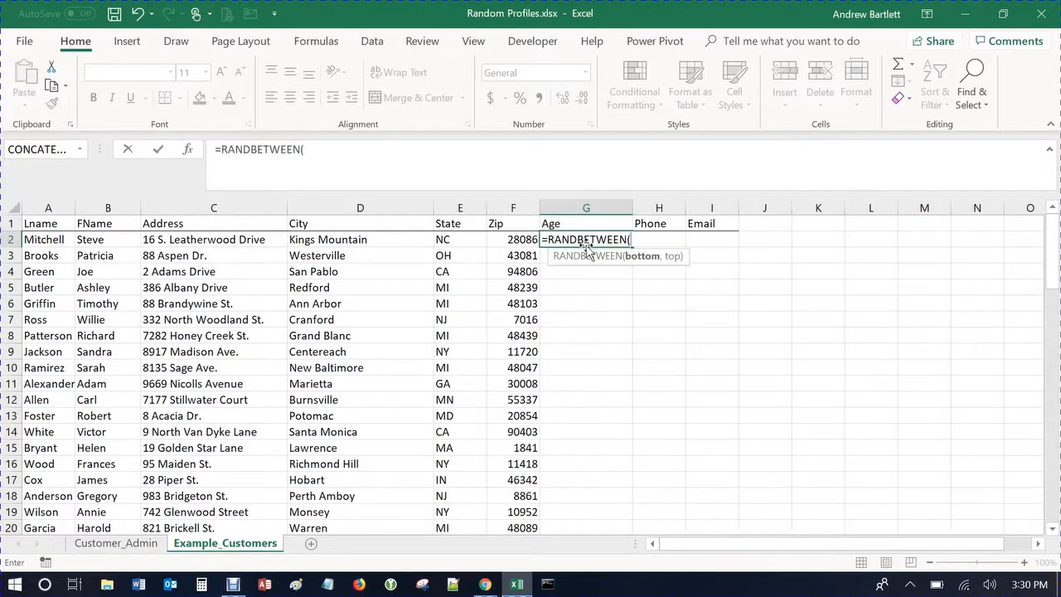
pyautogui.write('23')
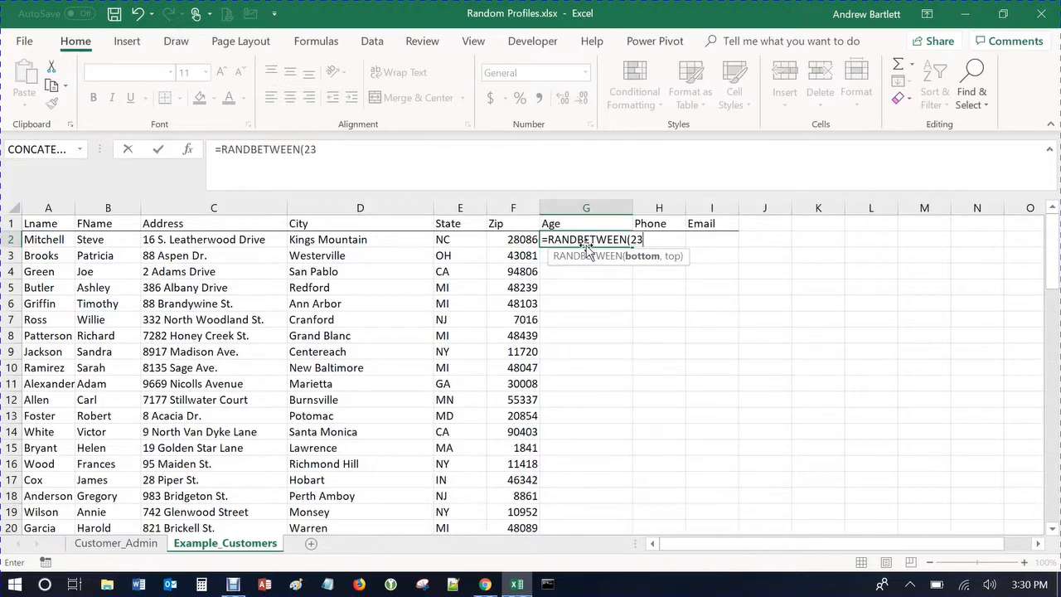
pyautogui.write(',')
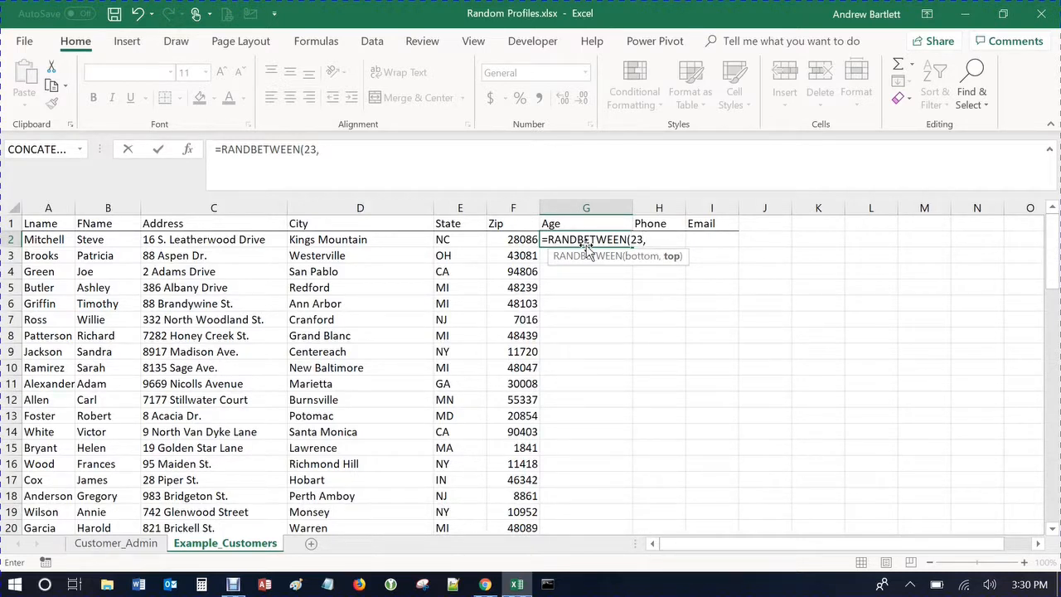
pyautogui.write('65)')
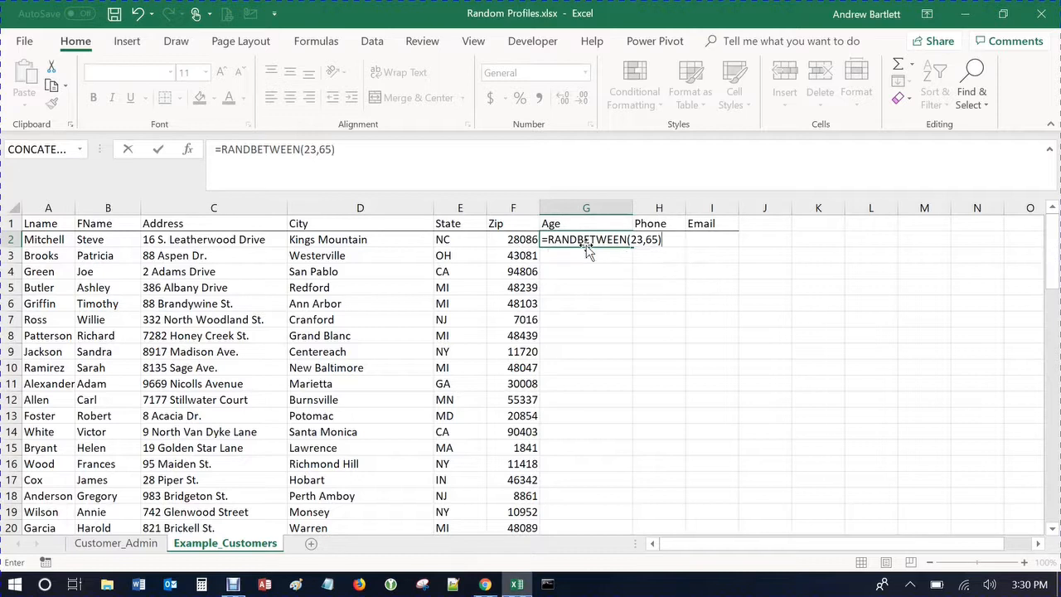
pyautogui.press('enter')
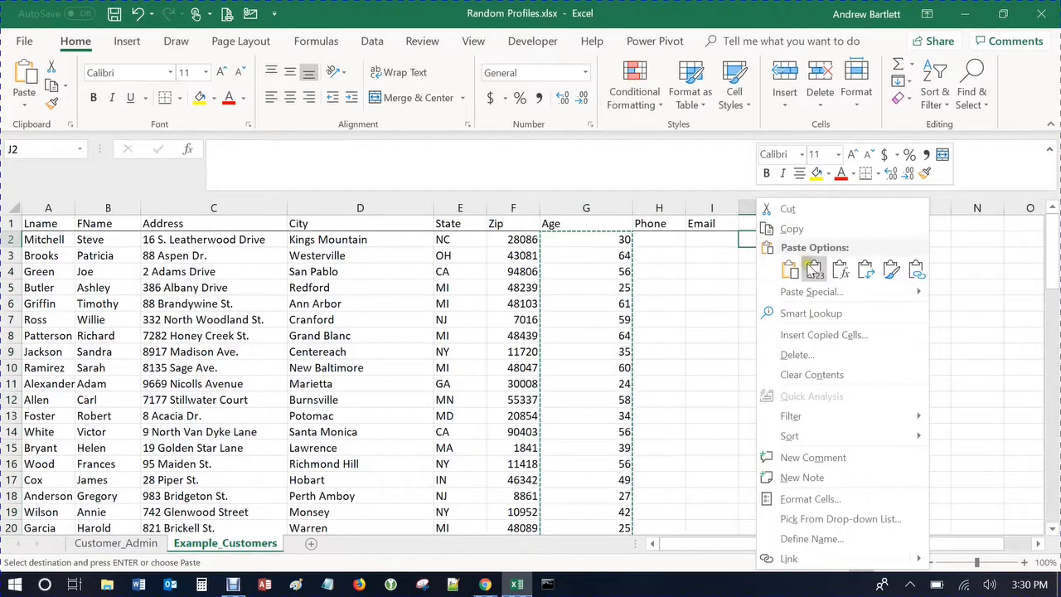
# Step: Fill the ages down and copy them to paste as values under Age
pyautogui.click(813, 269)
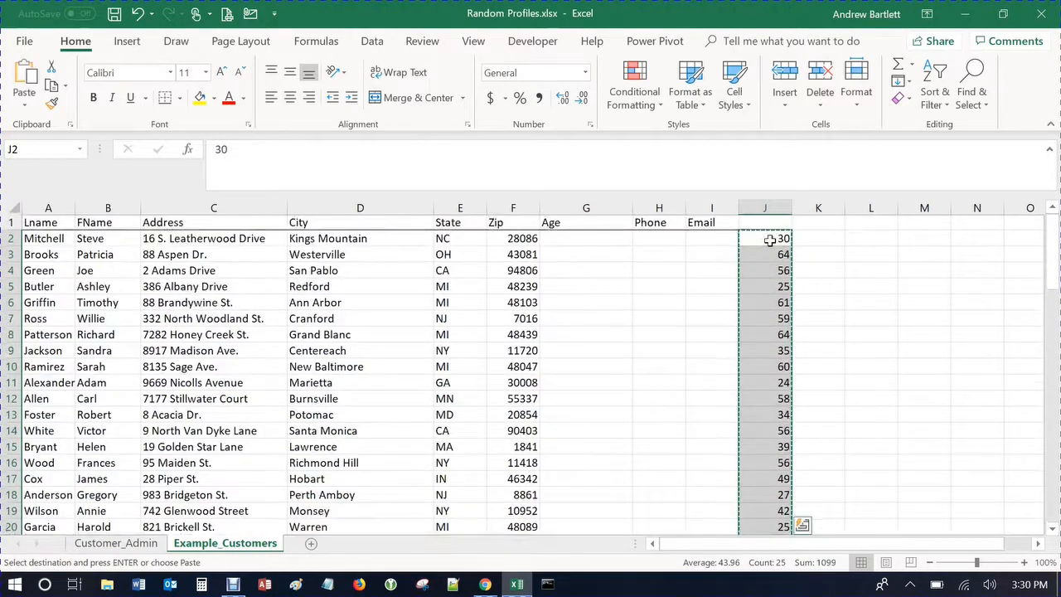
pyautogui.click(587, 239)
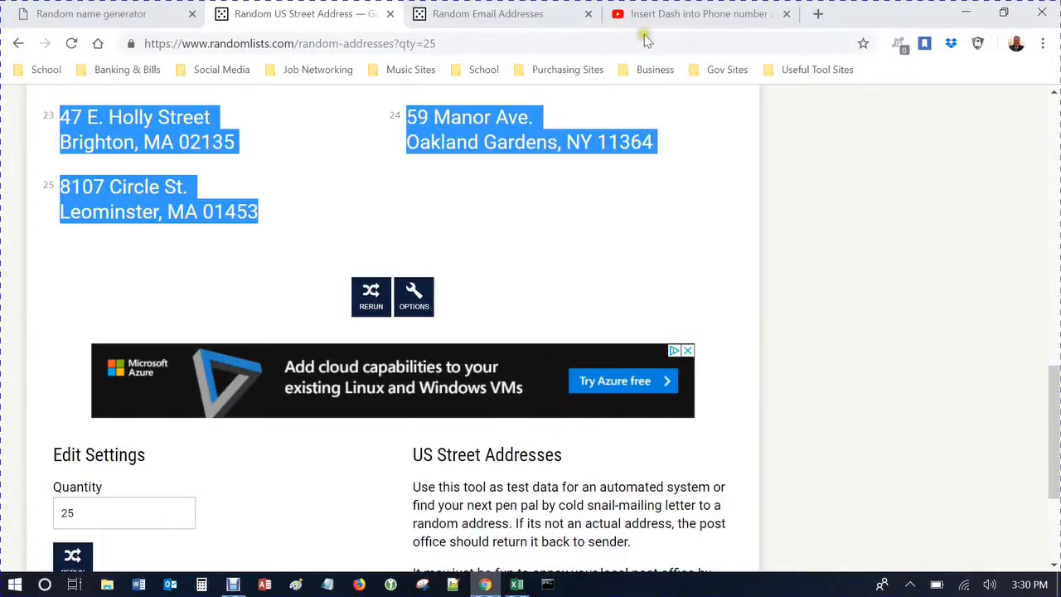
# Step: Review the YouTube tutorial's CONCATENATE formula for dashed phone numbers, then return to Excel
pyautogui.click(700, 13)
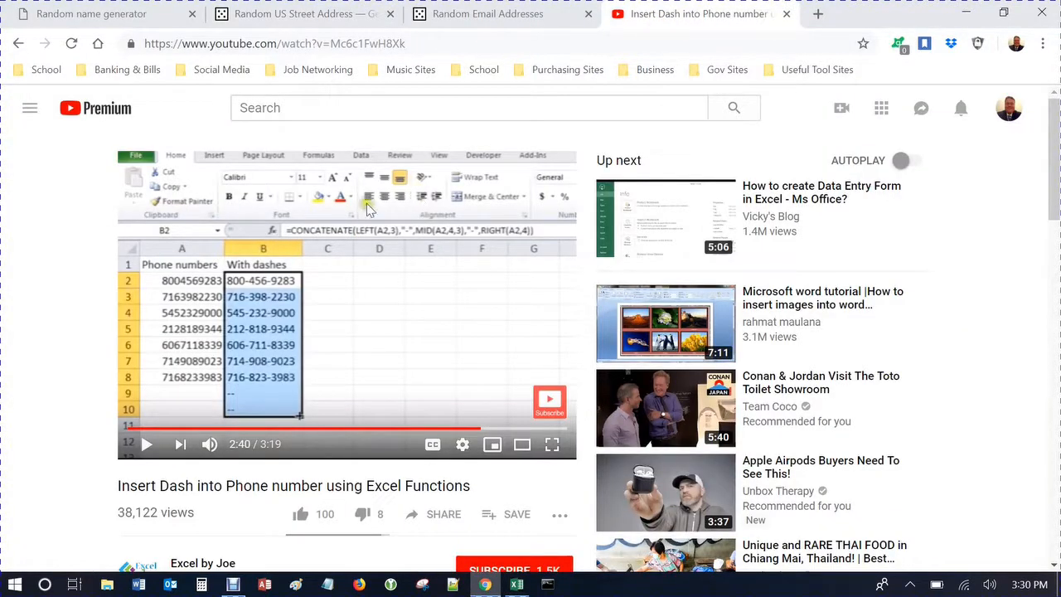
pyautogui.moveTo(199, 236)
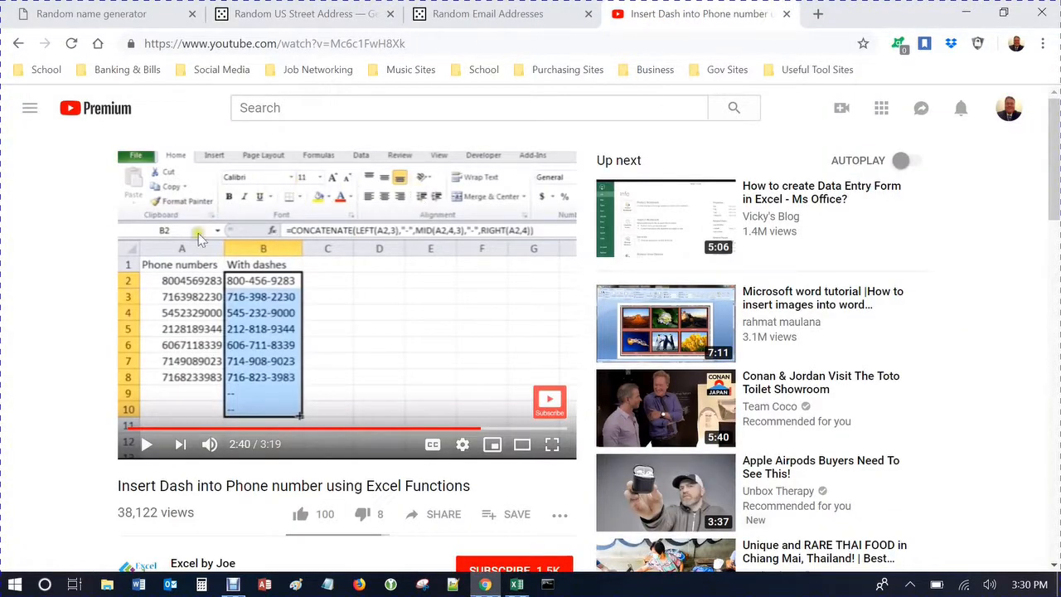
pyautogui.moveTo(124, 13)
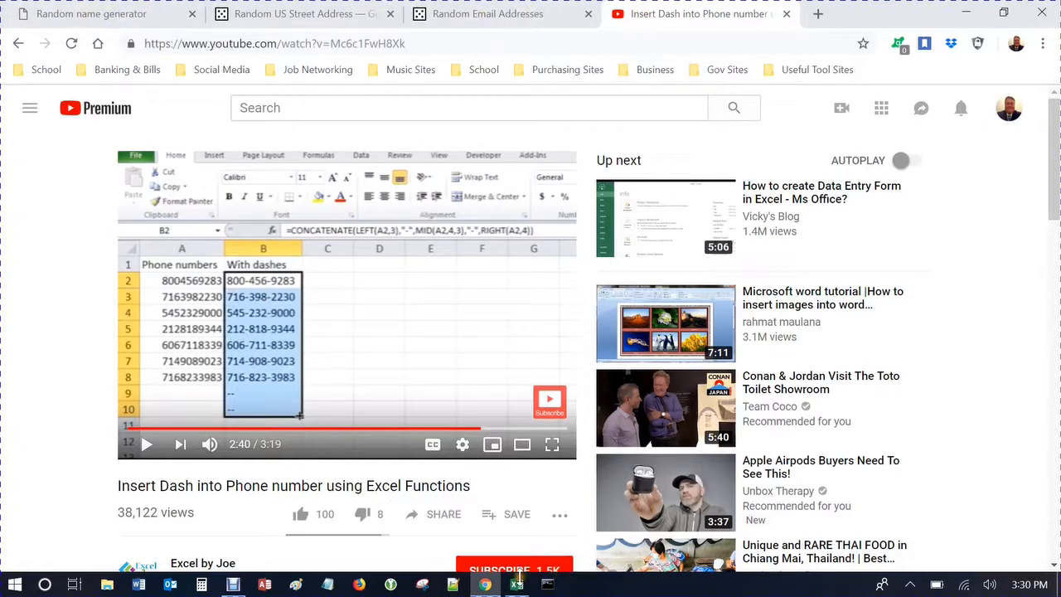
pyautogui.click(515, 583)
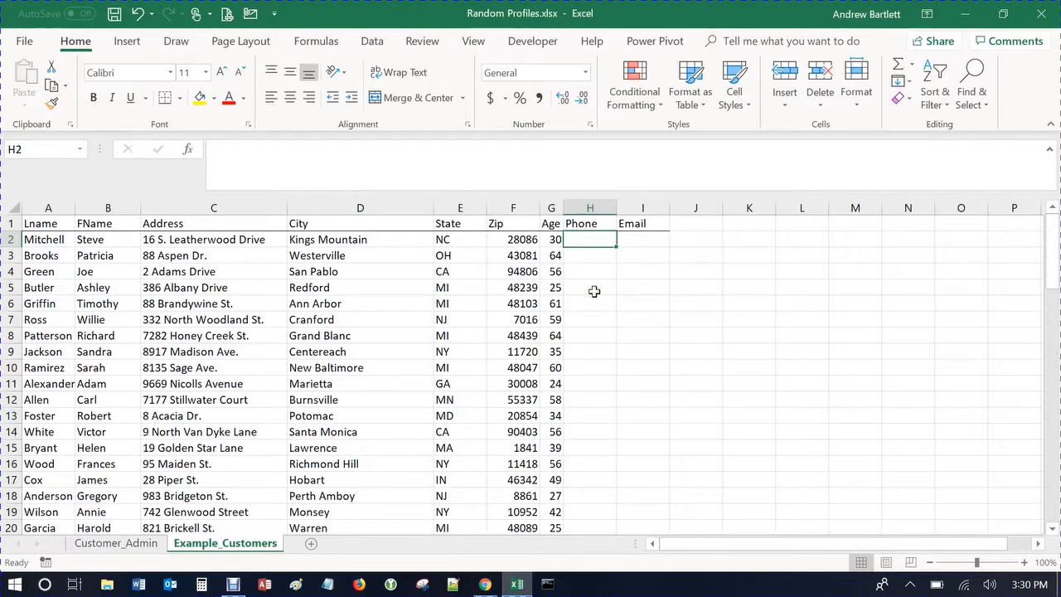
pyautogui.write('=')
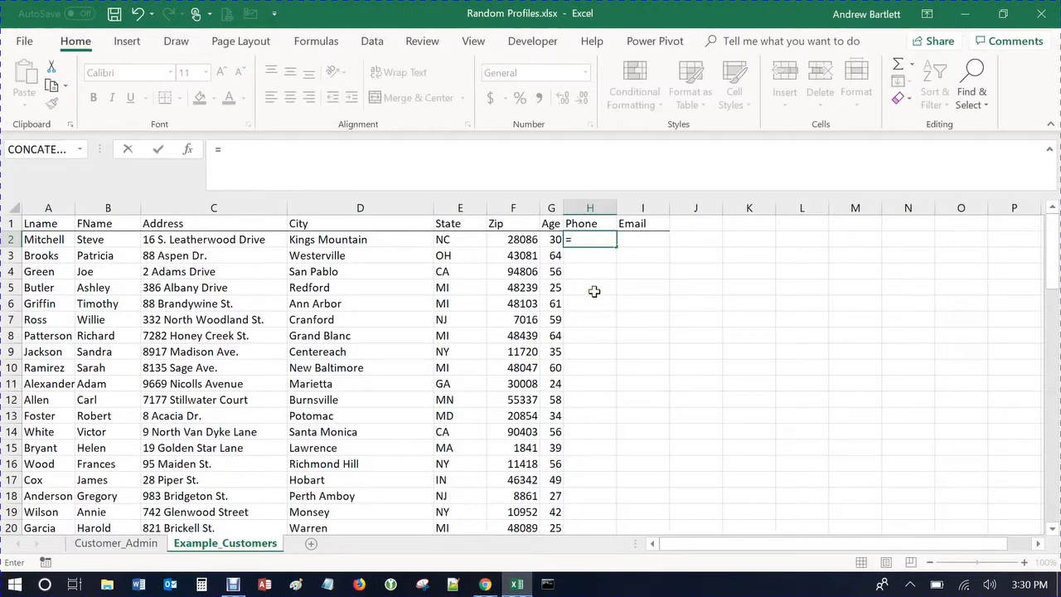
pyautogui.write('ran')
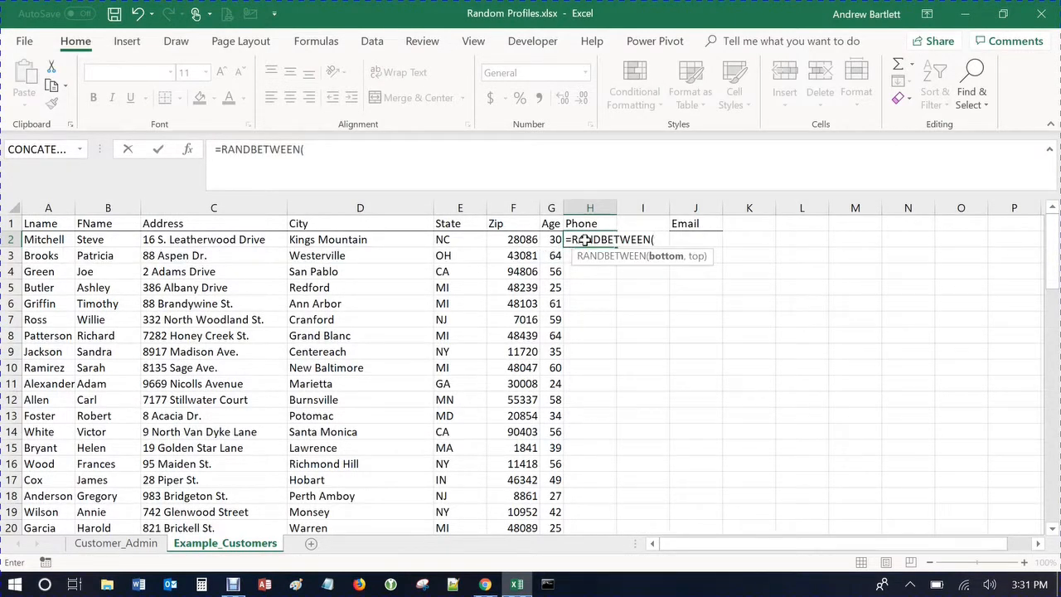
pyautogui.write('11')
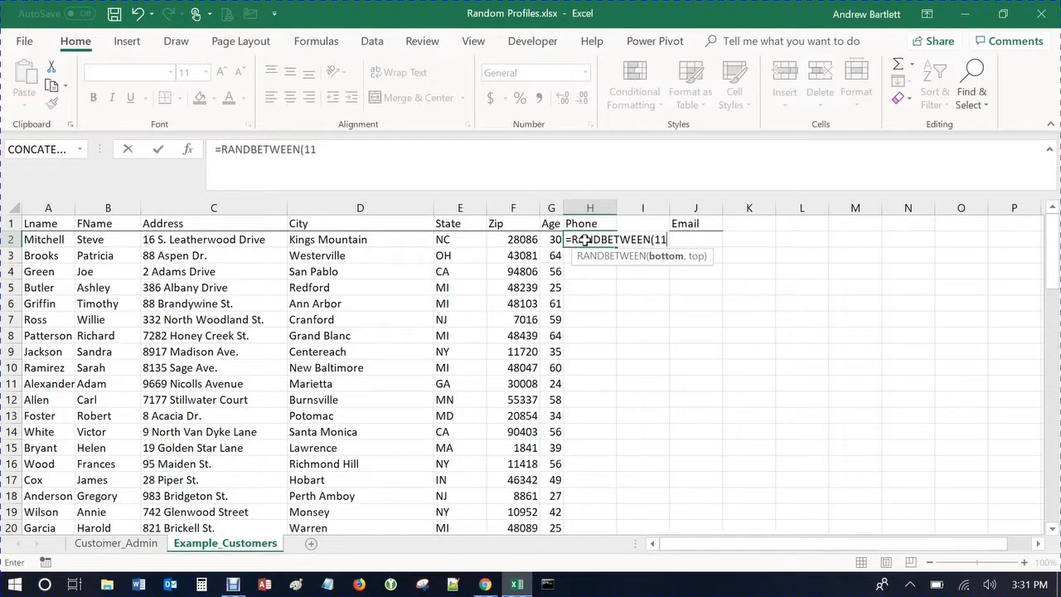
pyautogui.press('Backspace')
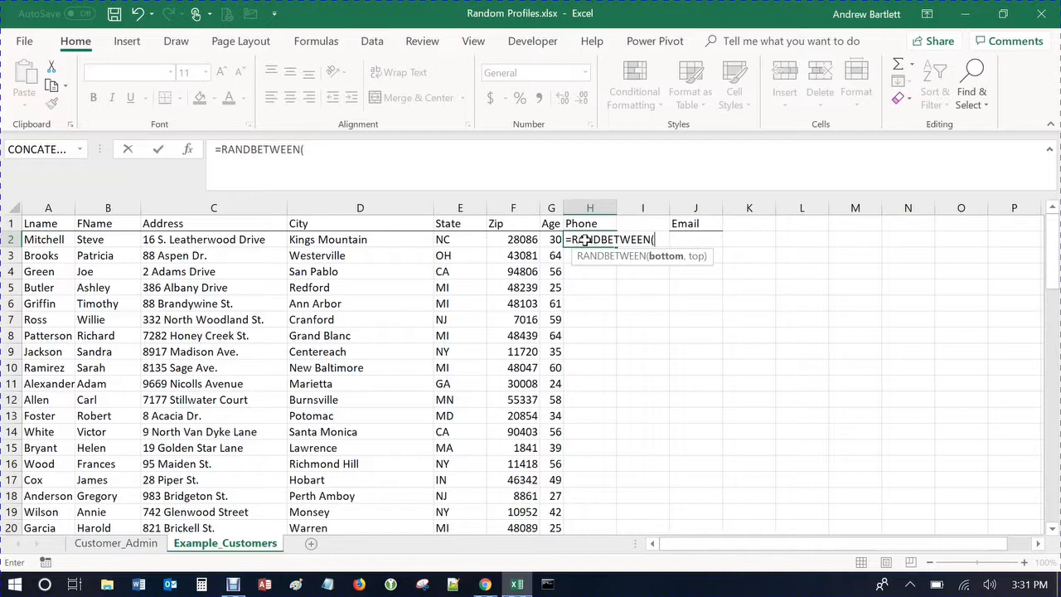
pyautogui.write('1111111')
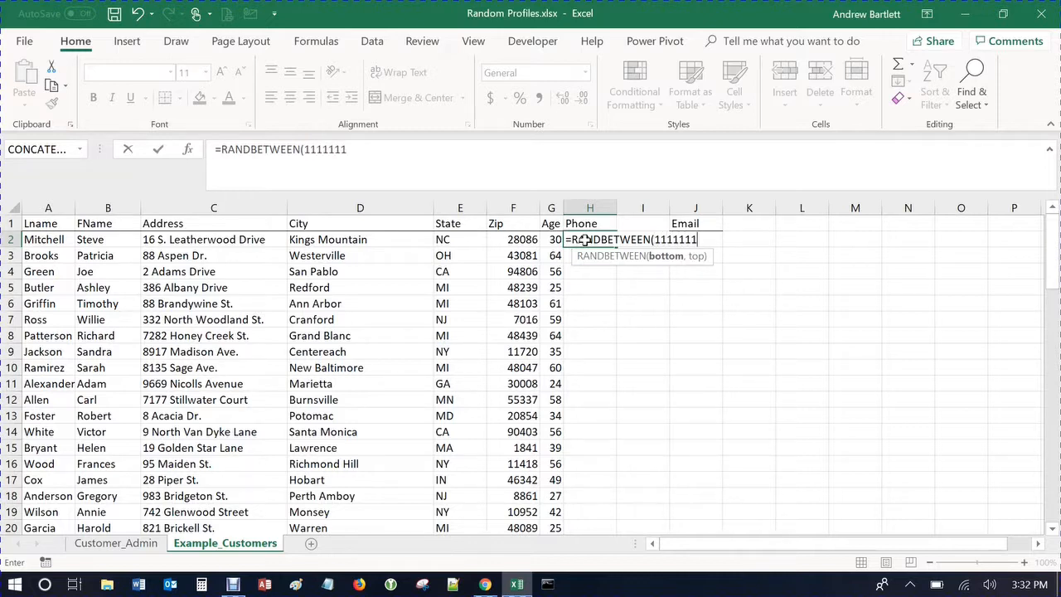
pyautogui.write('111,')
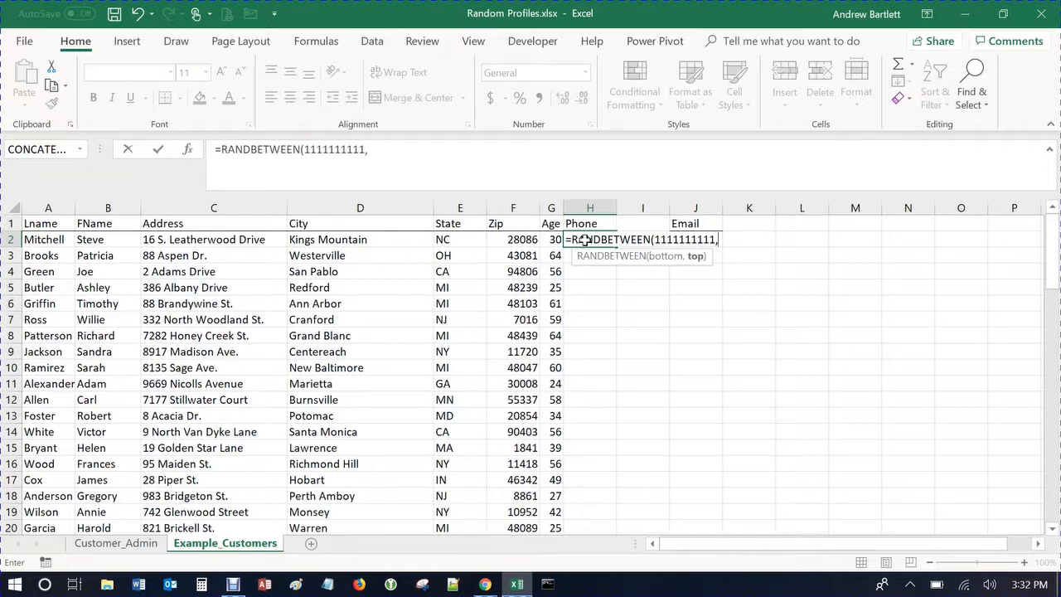
pyautogui.write('999999')
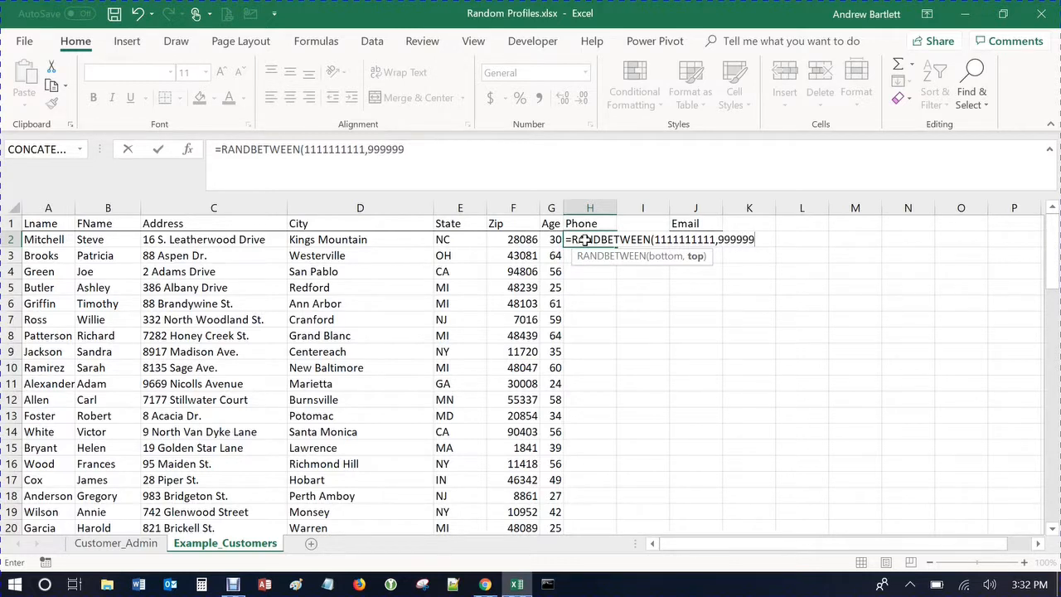
pyautogui.write('99999)')
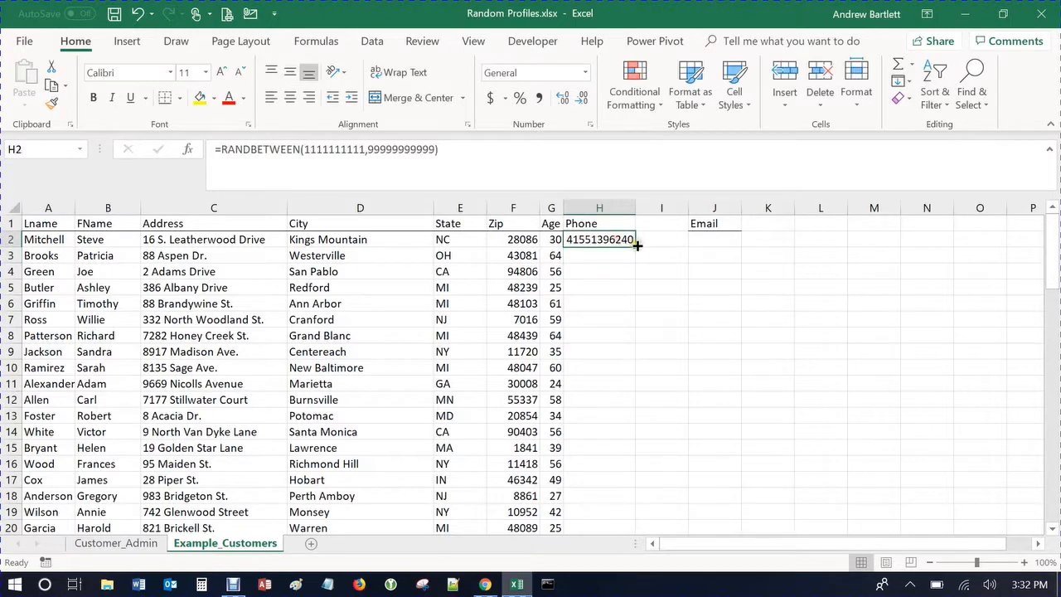
# Step: Fill the random numbers down 25 rows, paste them as fixed values and widen the column
pyautogui.moveTo(637, 238); pyautogui.dragTo(637, 527)
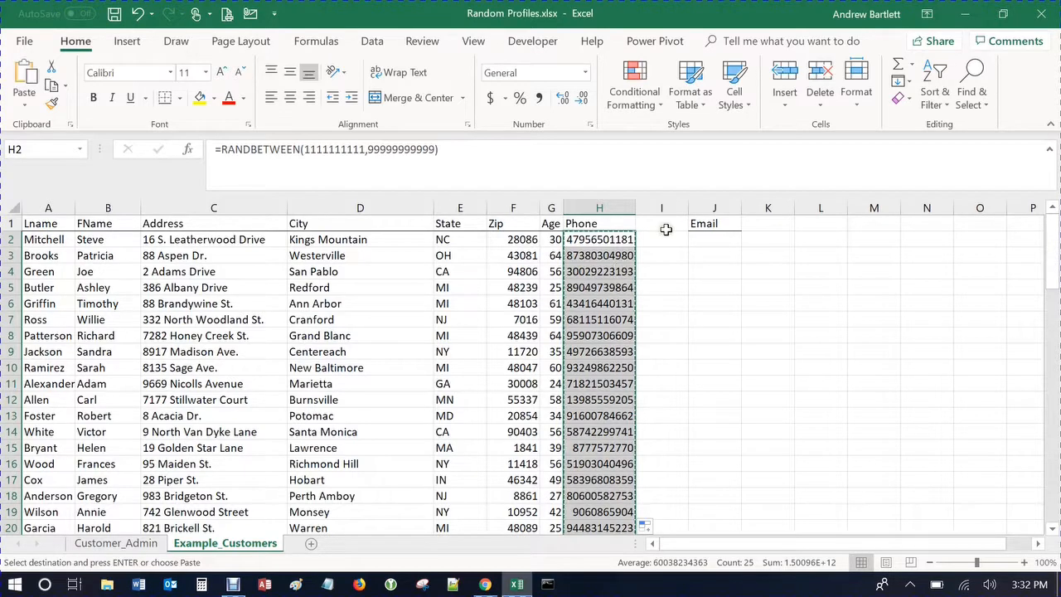
pyautogui.rightClick(660, 239)
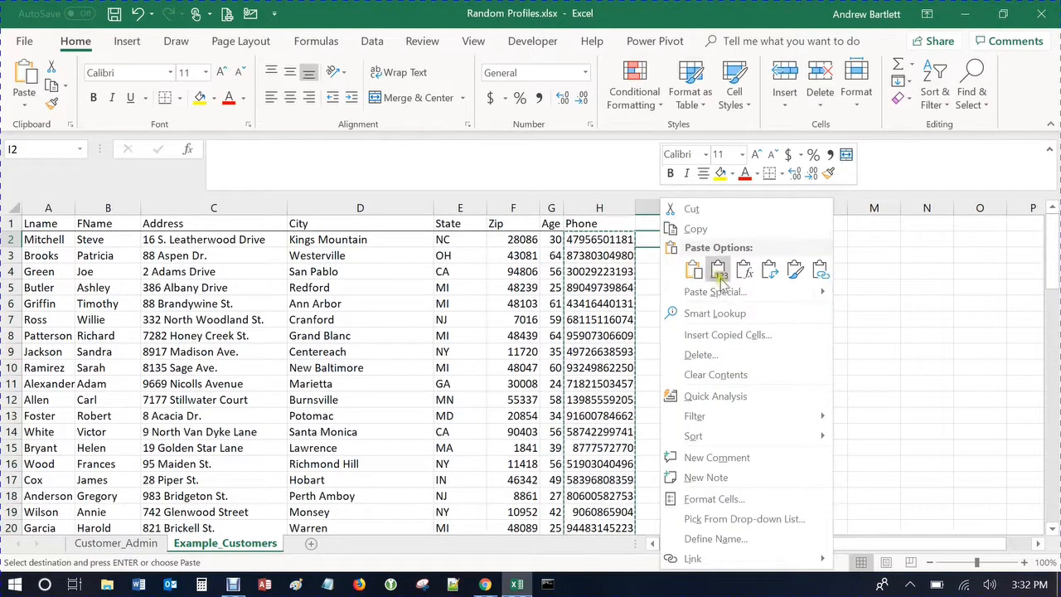
pyautogui.click(695, 269)
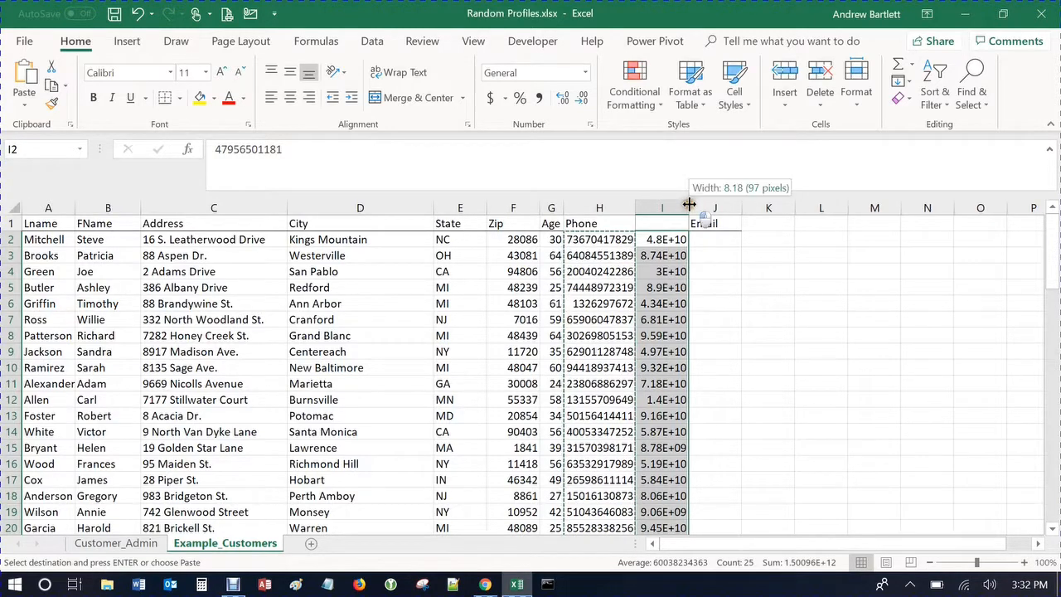
pyautogui.moveTo(688, 207); pyautogui.dragTo(738, 207)
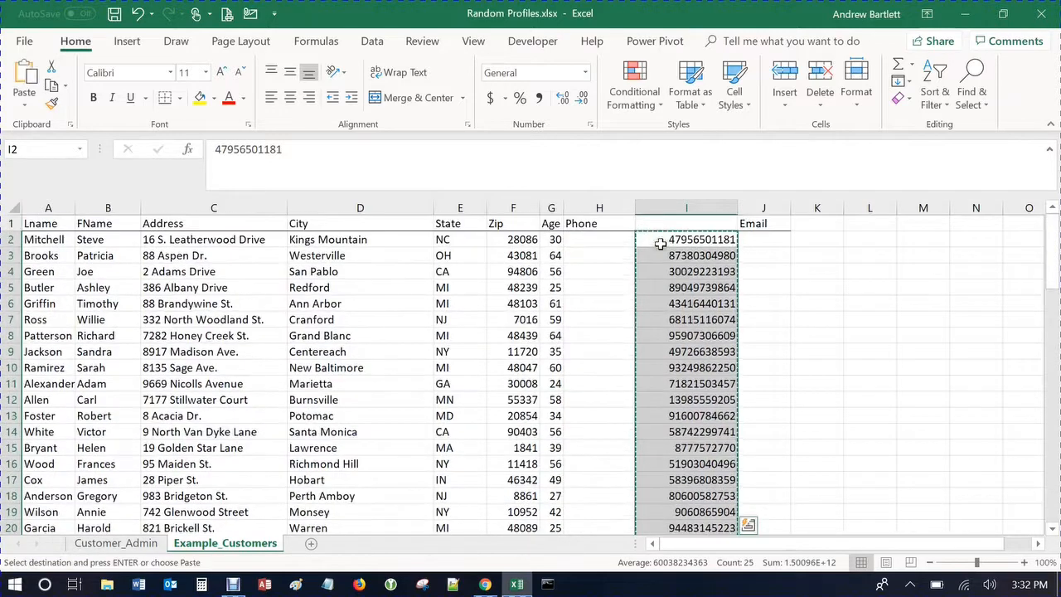
pyautogui.click(600, 239)
pyautogui.write('=')
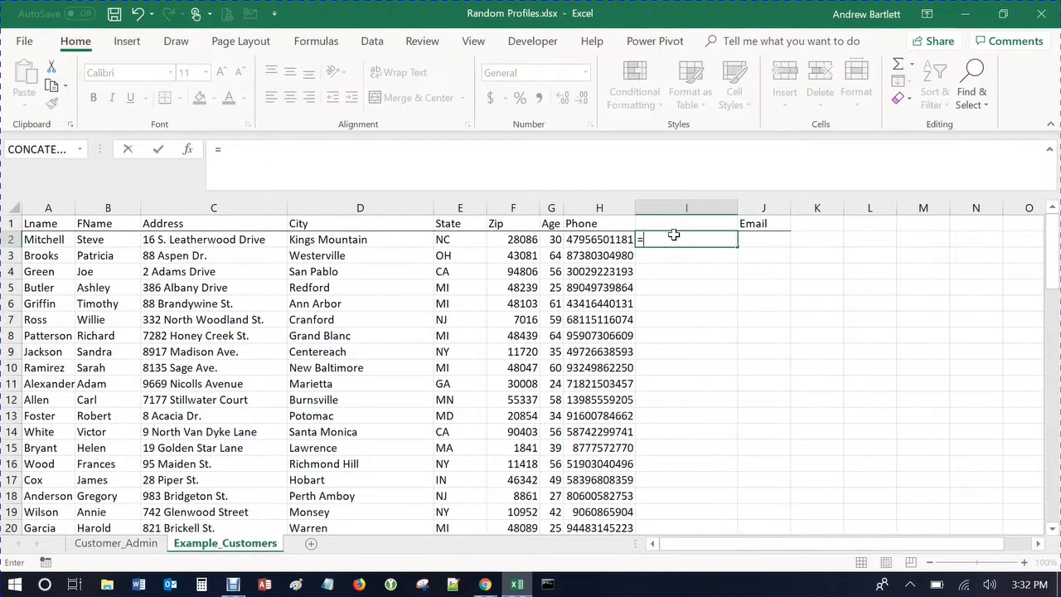
# Step: Start the CONCATENATE formula in I2 with LEFT(H2,3) followed by a dot separator
pyautogui.write('conc')
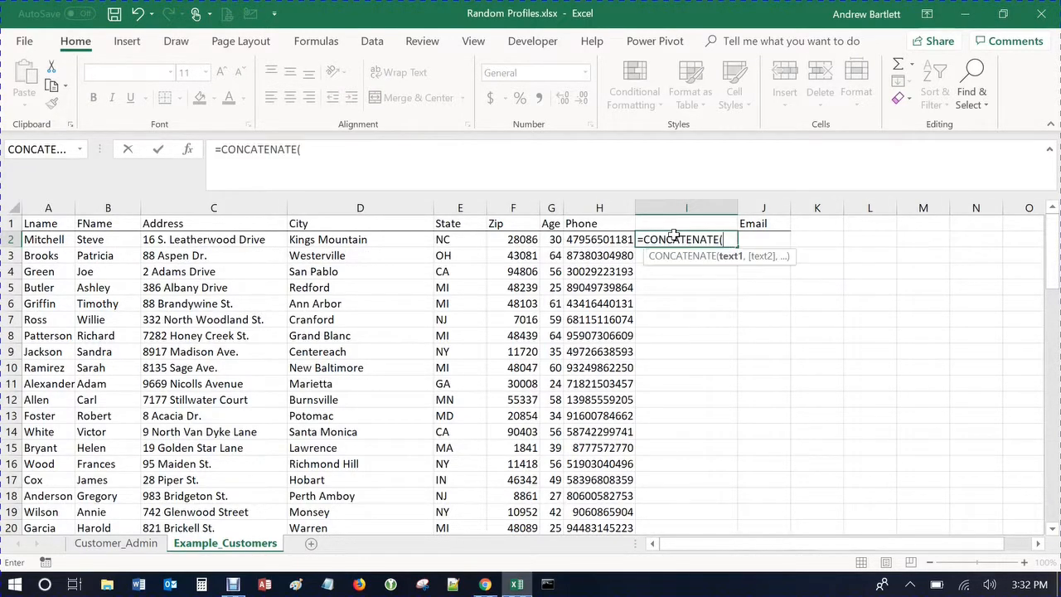
pyautogui.write('le')
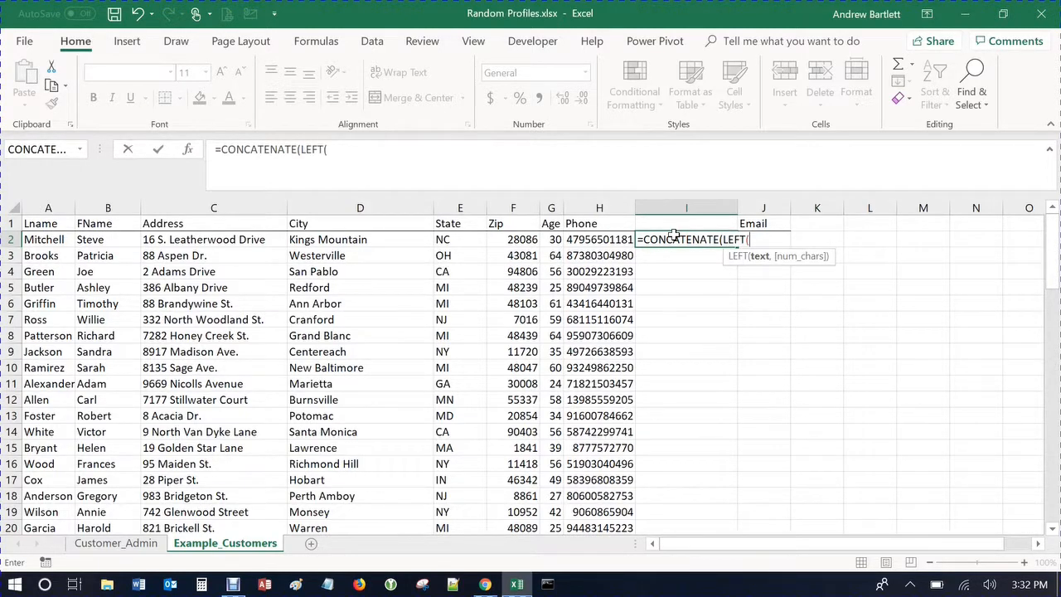
pyautogui.click(599, 238)
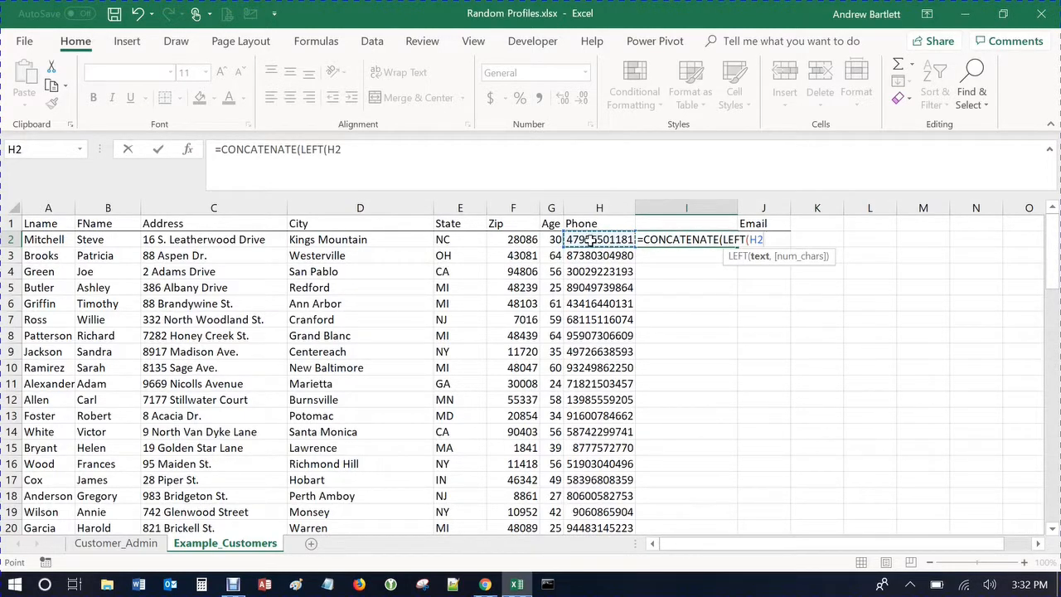
pyautogui.write(',')
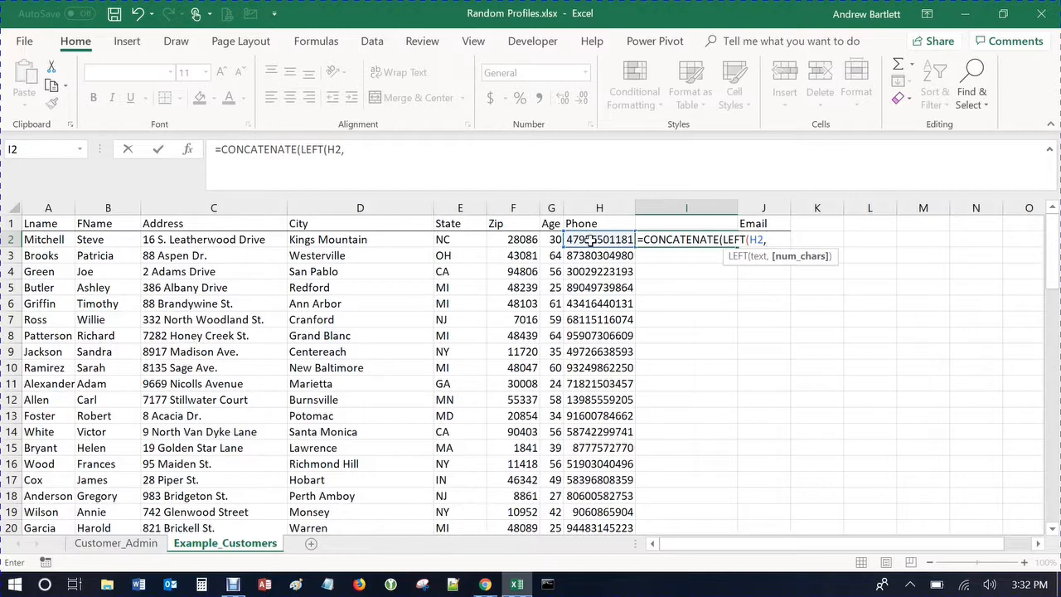
pyautogui.write('3')
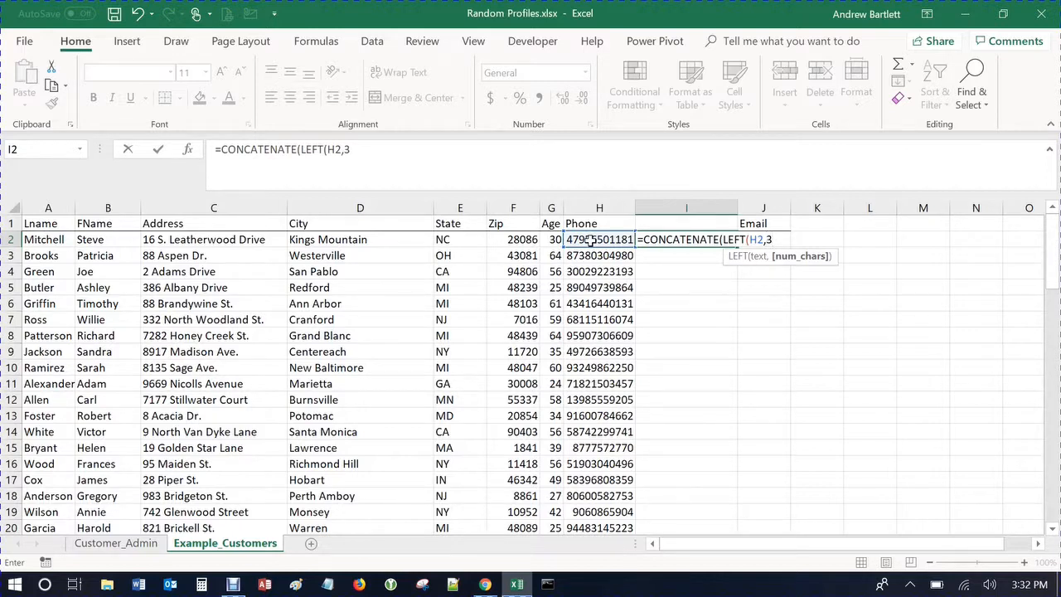
pyautogui.write('),')
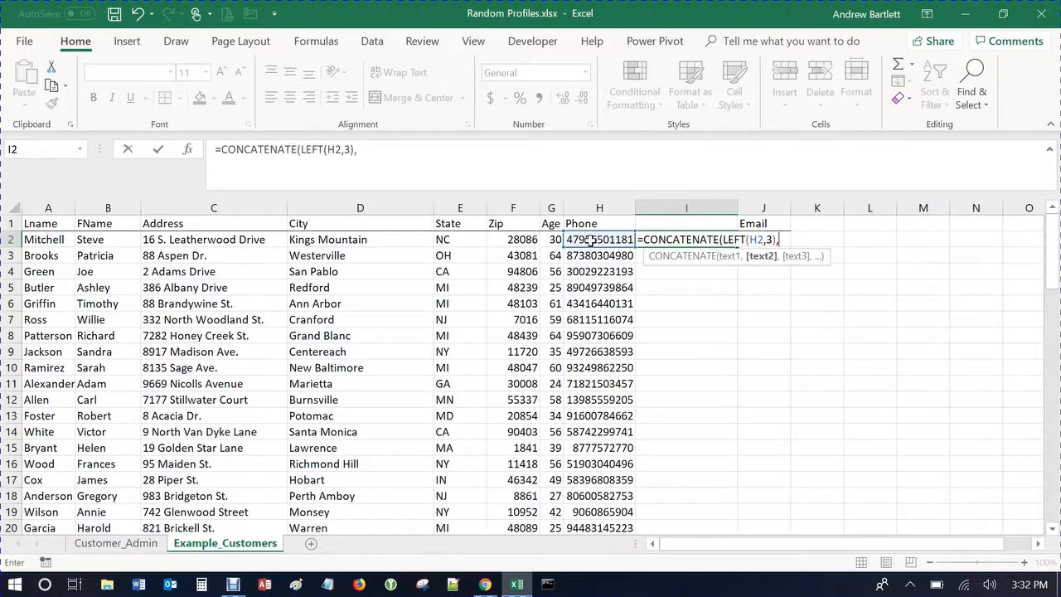
pyautogui.write('"')
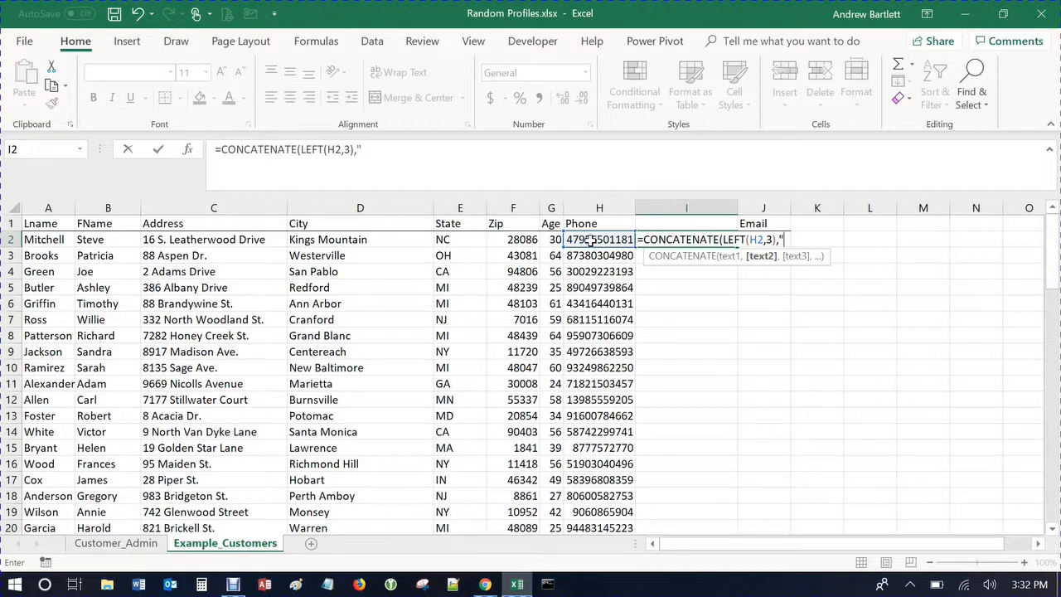
pyautogui.write('.')
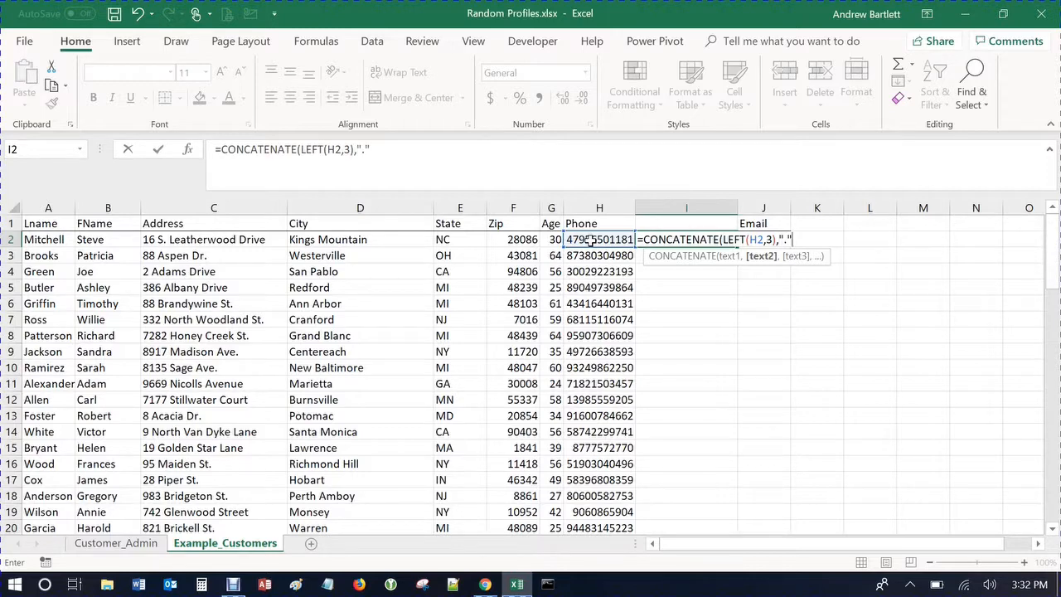
pyautogui.write(',M')
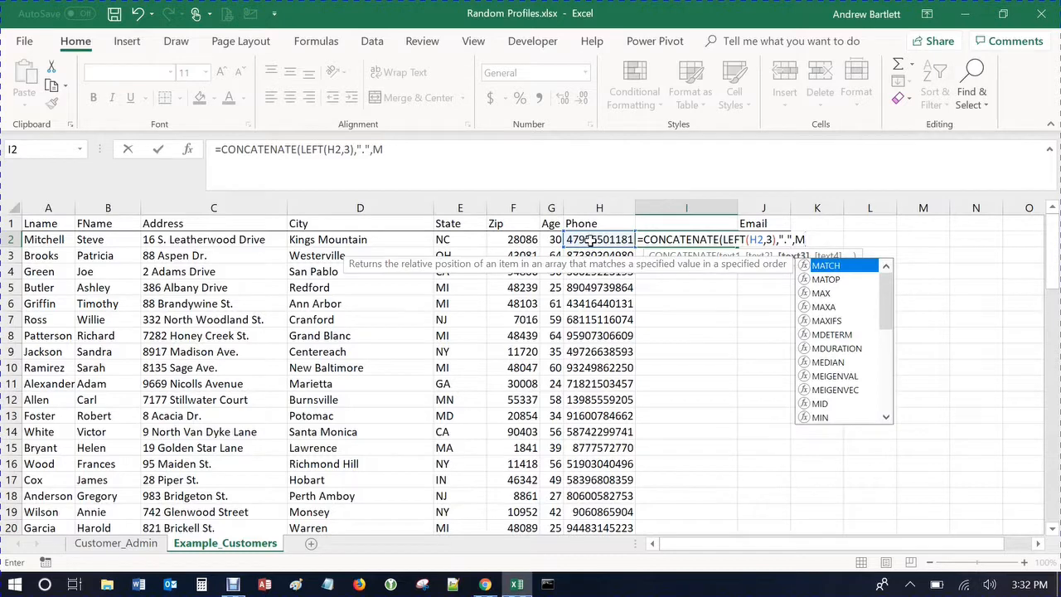
pyautogui.press('backspace')
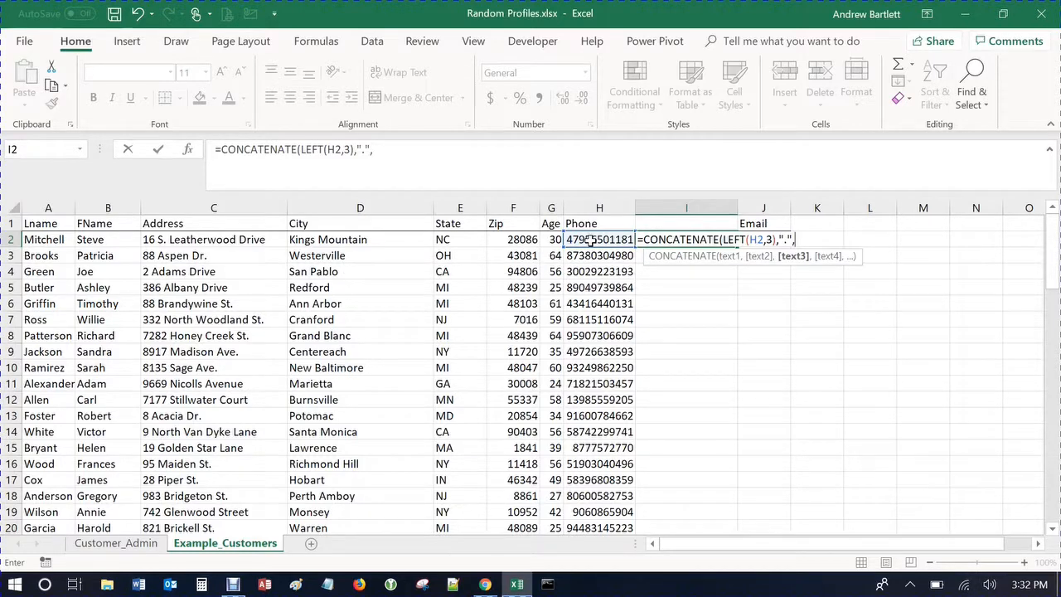
# Step: Complete it with MID(H2,4,3), another dot and RIGHT(H2,4), giving 479.565.1181
pyautogui.write('MID(')
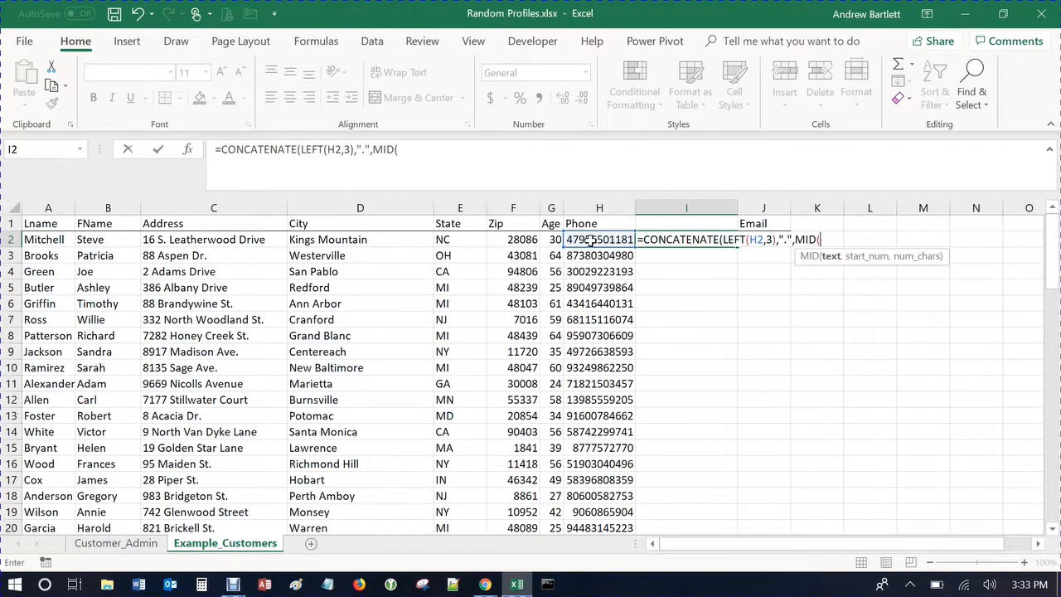
pyautogui.click(599, 239)
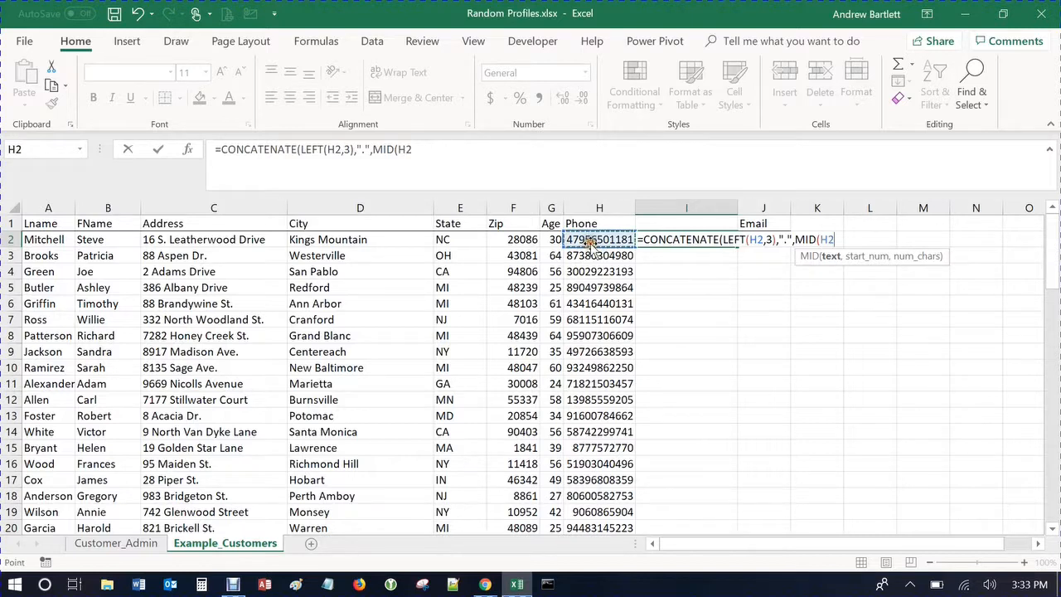
pyautogui.write(',')
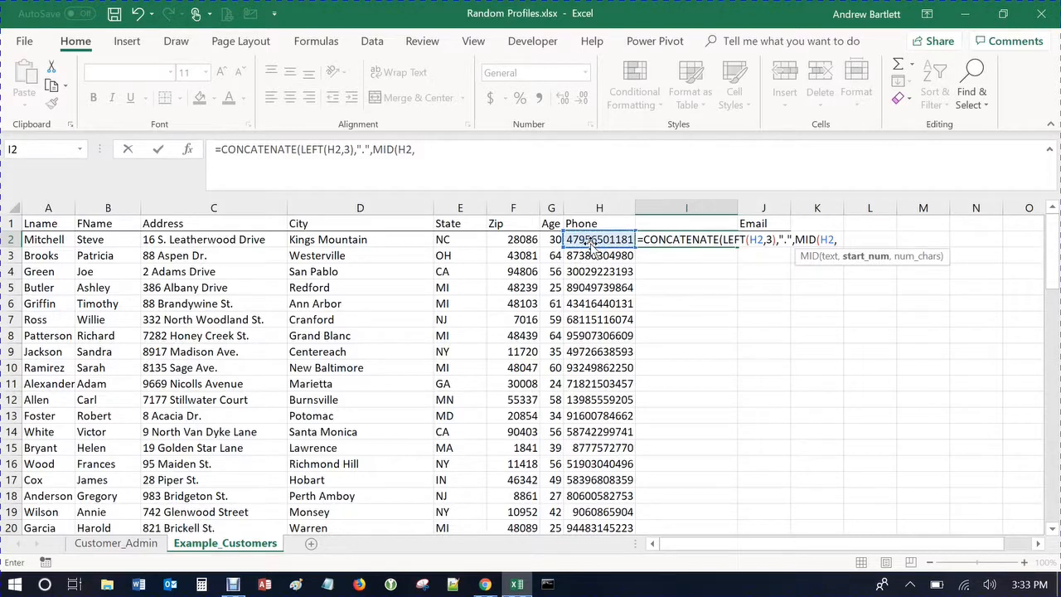
pyautogui.write('4')
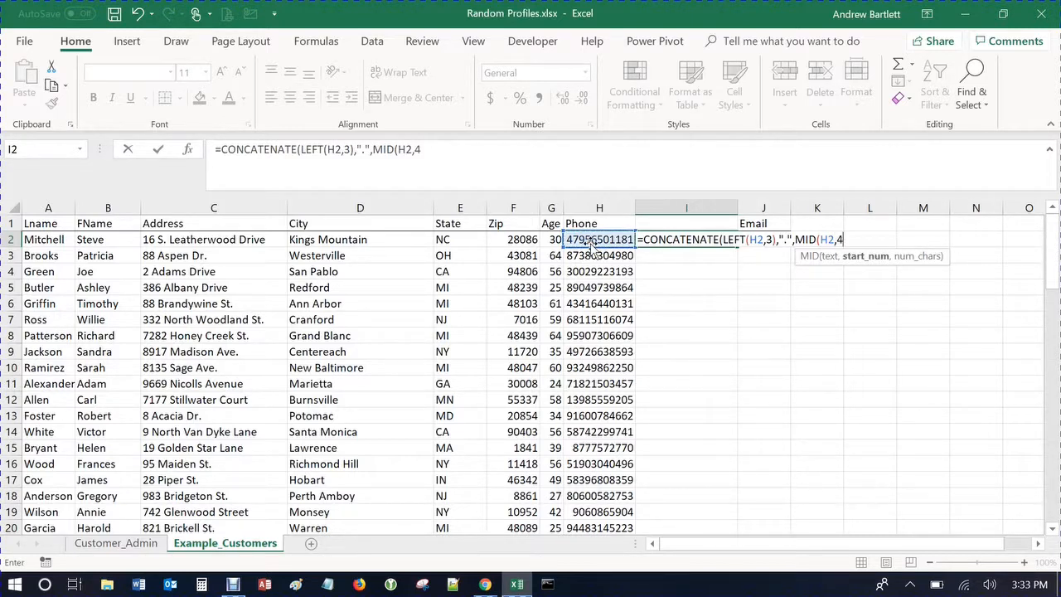
pyautogui.write(',')
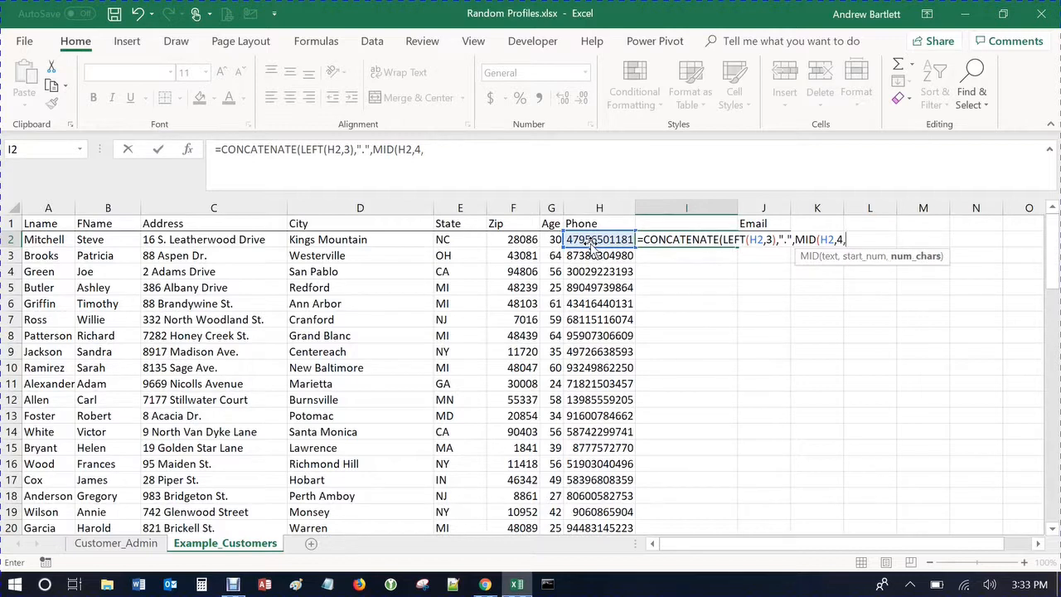
pyautogui.write('3')
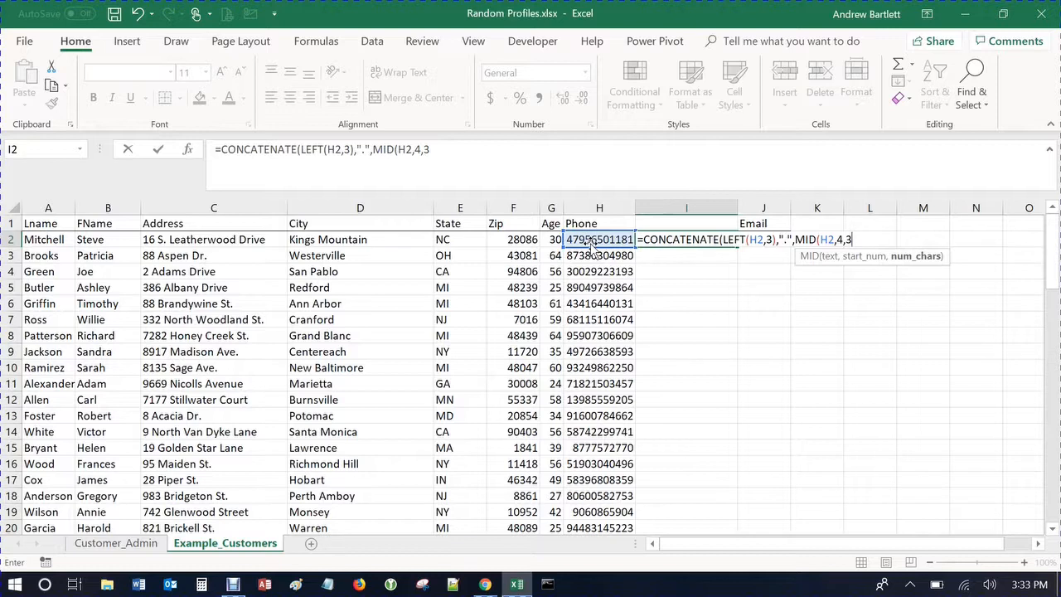
pyautogui.write(',')
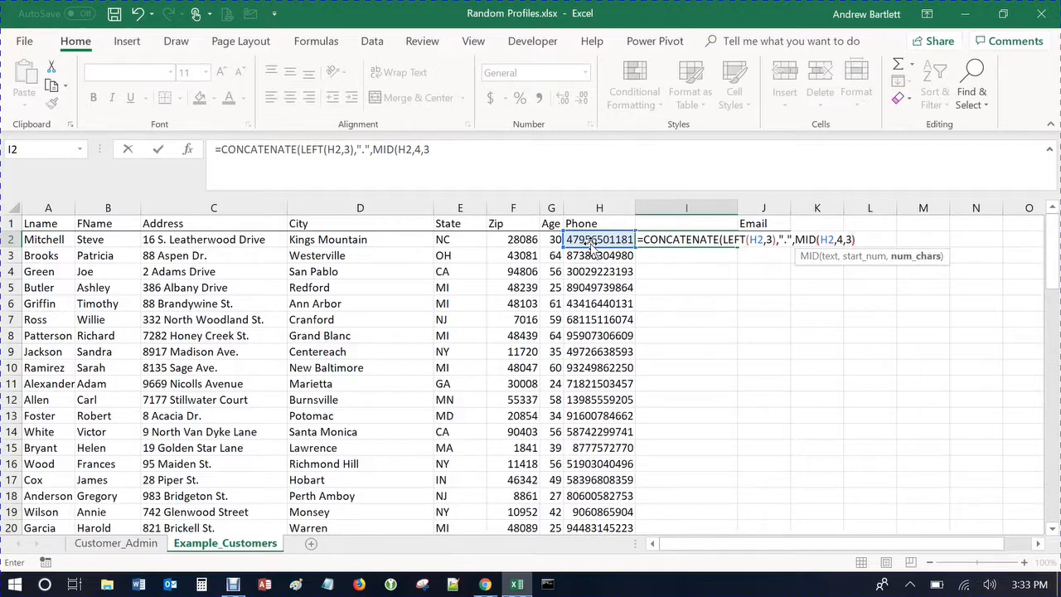
pyautogui.write('),".')
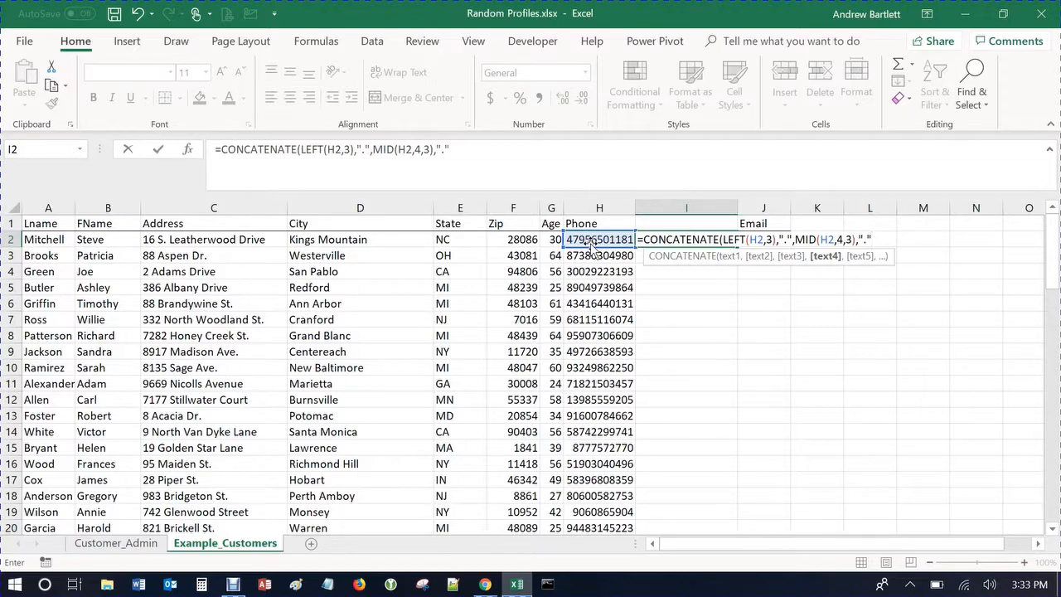
pyautogui.write(',ri')
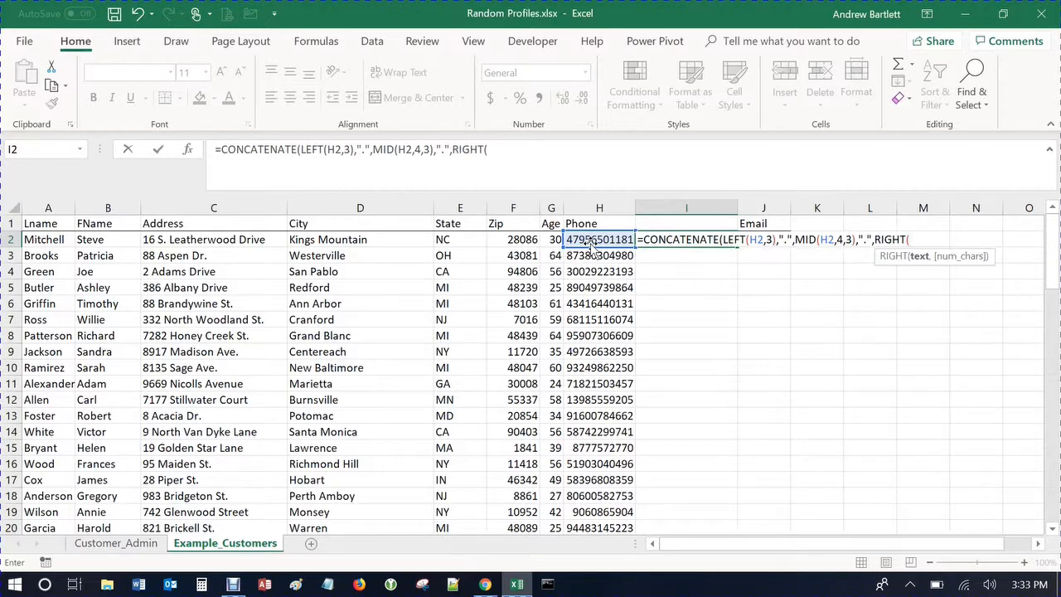
pyautogui.moveTo(591, 247)
pyautogui.write('H2,')
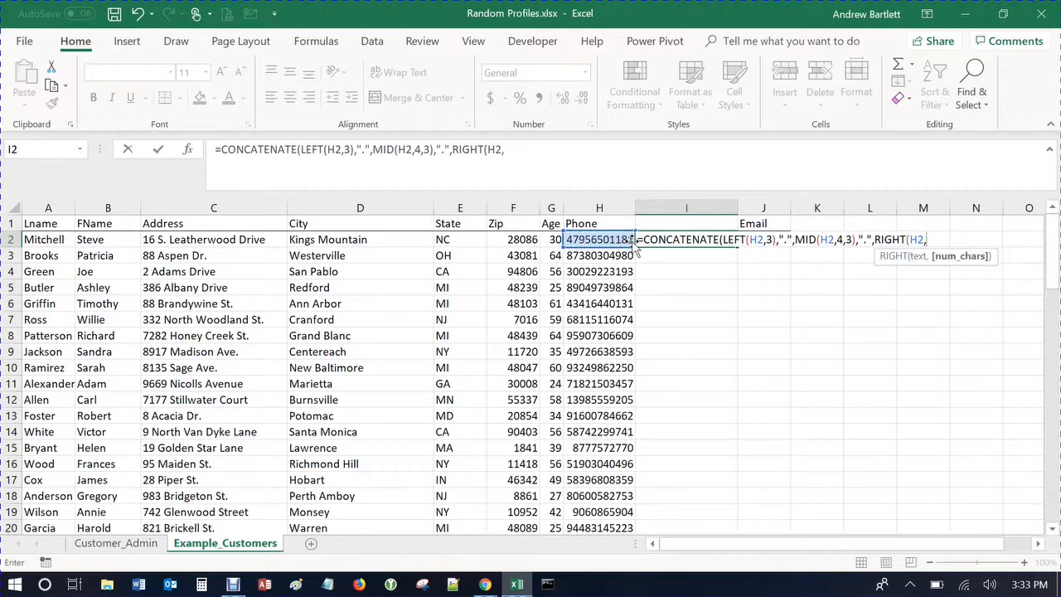
pyautogui.write('4')
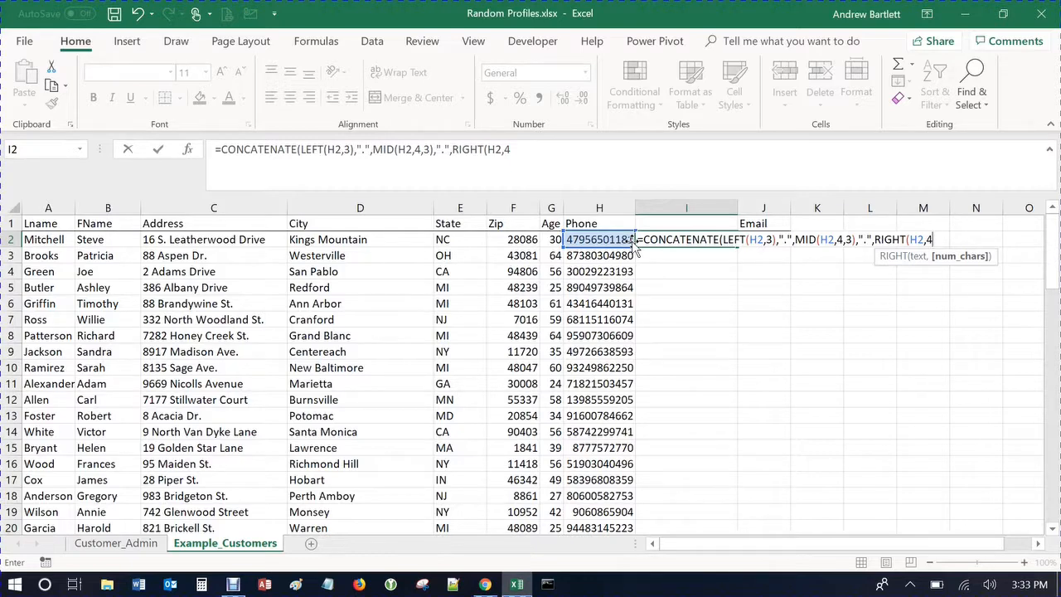
pyautogui.write('))')
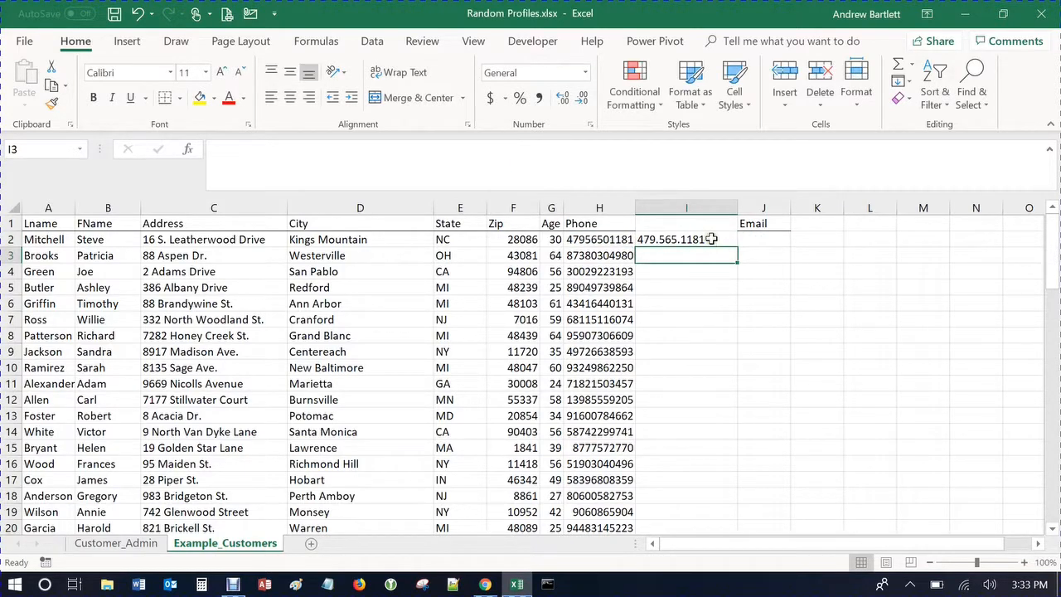
# Step: Select the dotted phone result in I2, then switch to the browser's random lists
pyautogui.click(686, 238)
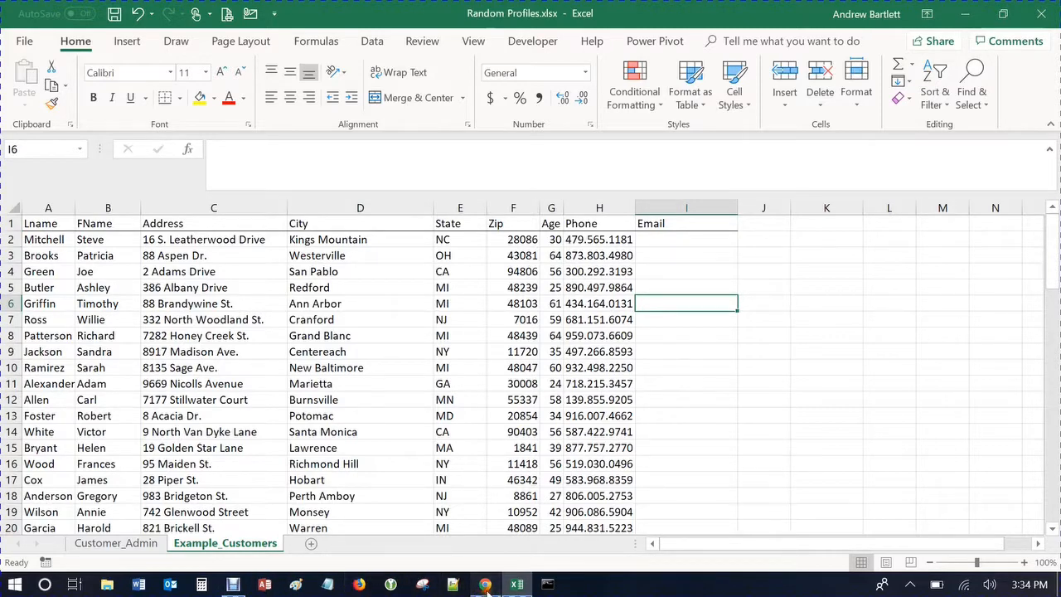
pyautogui.click(484, 584)
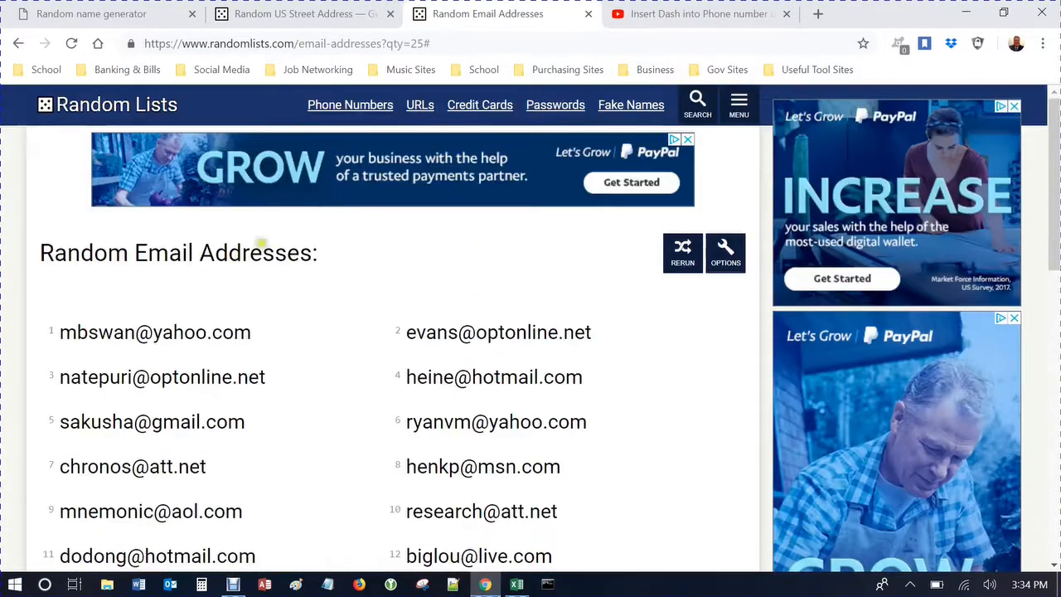
pyautogui.click(684, 252)
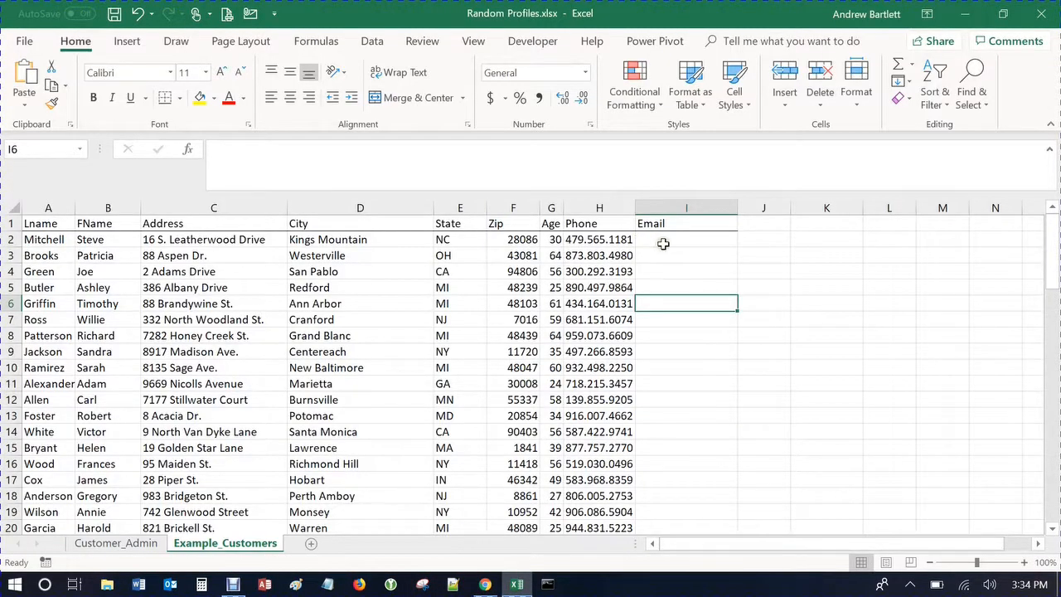
pyautogui.press('ctrl+v')
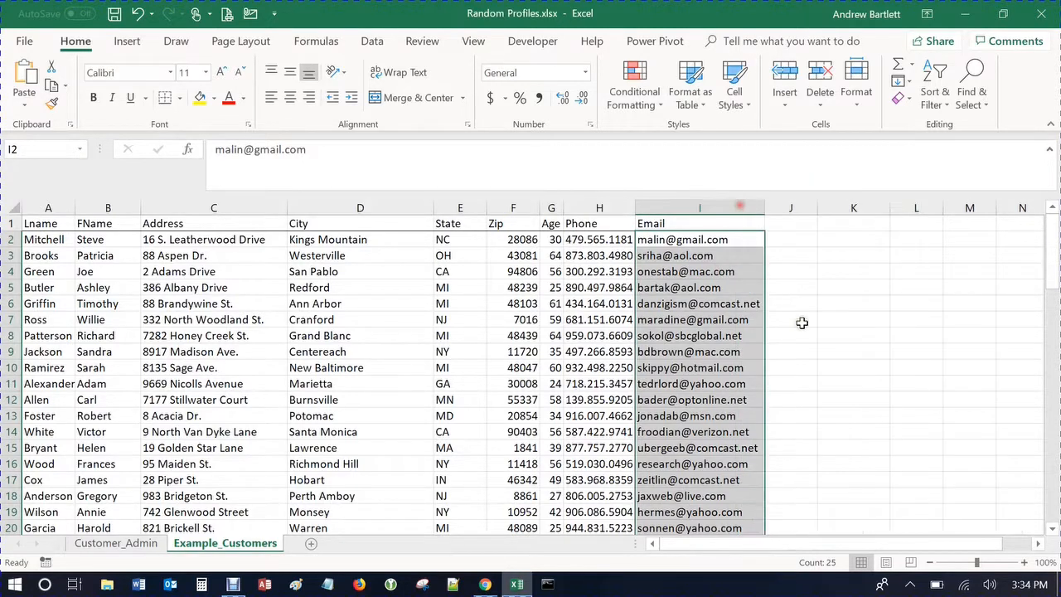
pyautogui.scroll(-3)
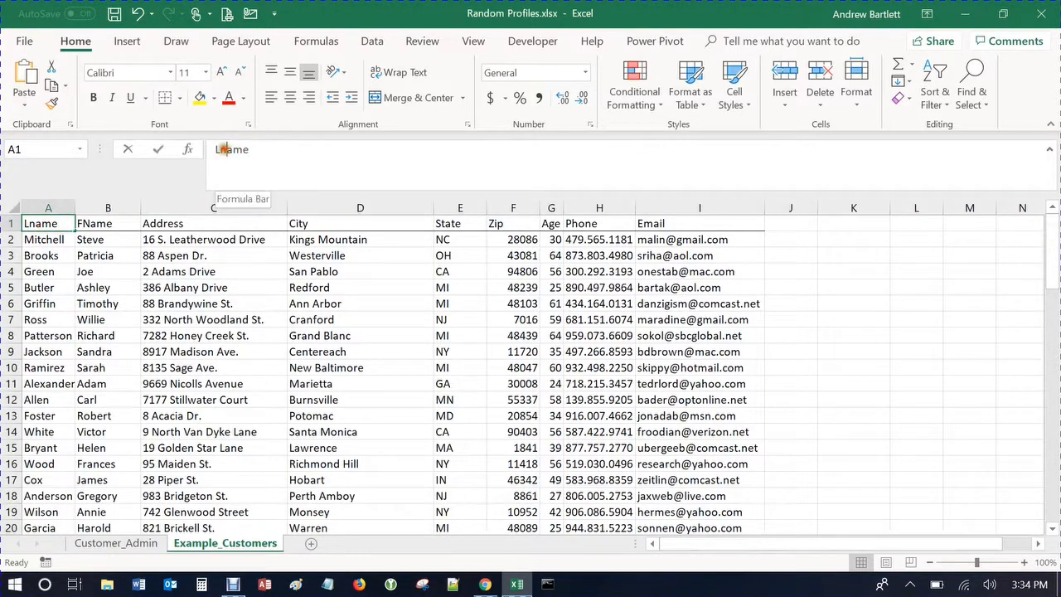
pyautogui.press('Backspace')
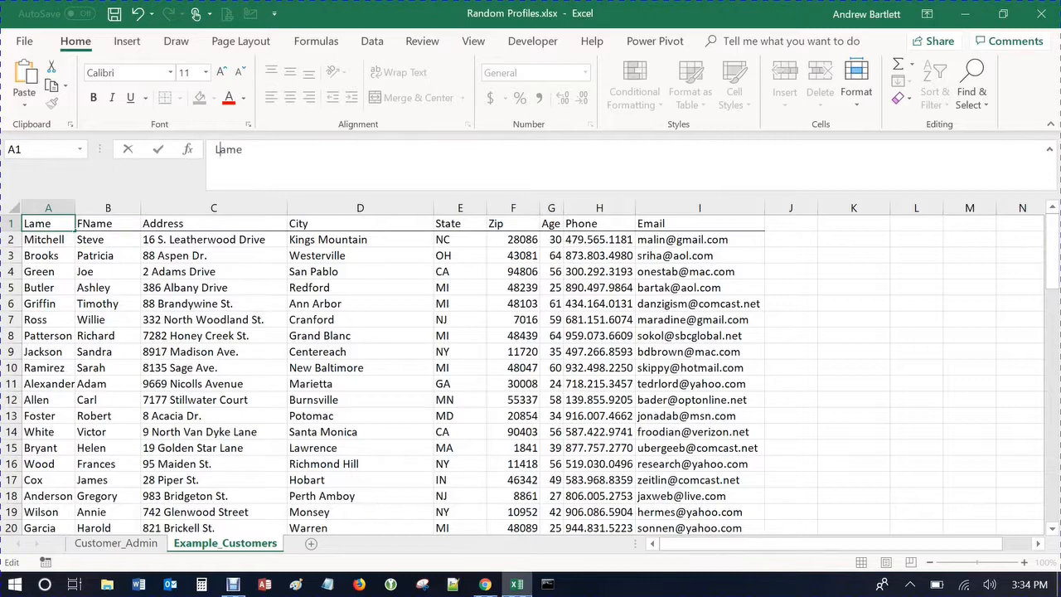
pyautogui.click(212, 335)
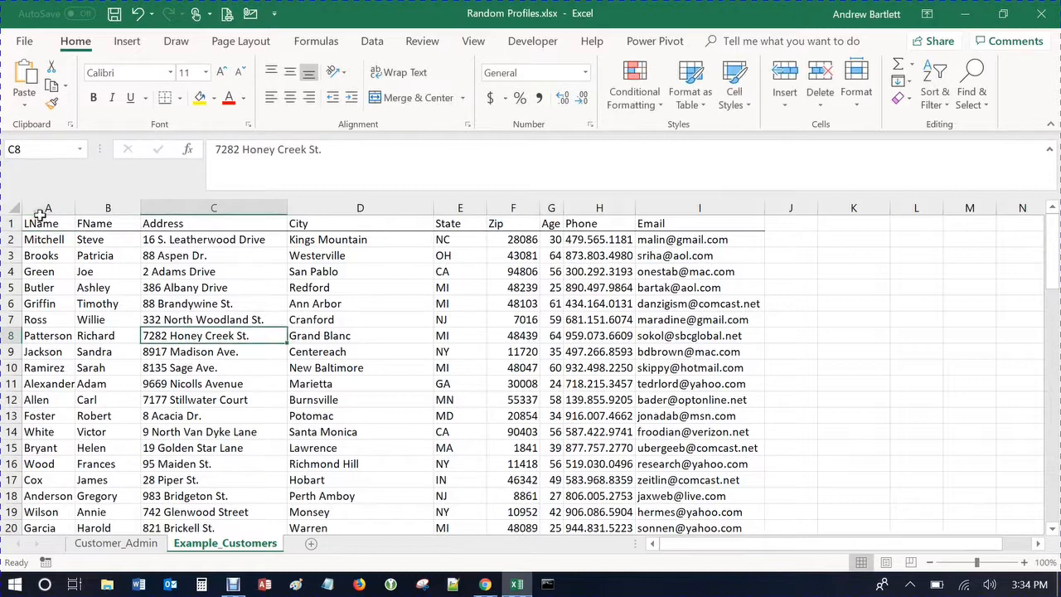